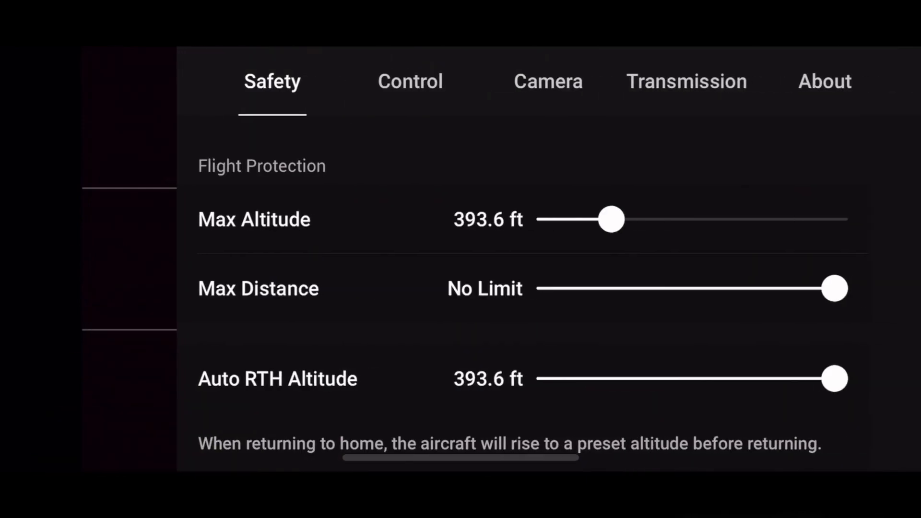
View the Mini 2's About info, scrolling through firmware, FlySafe database and serial number entries
{"action": "left_click", "coordinate": [823, 81]}
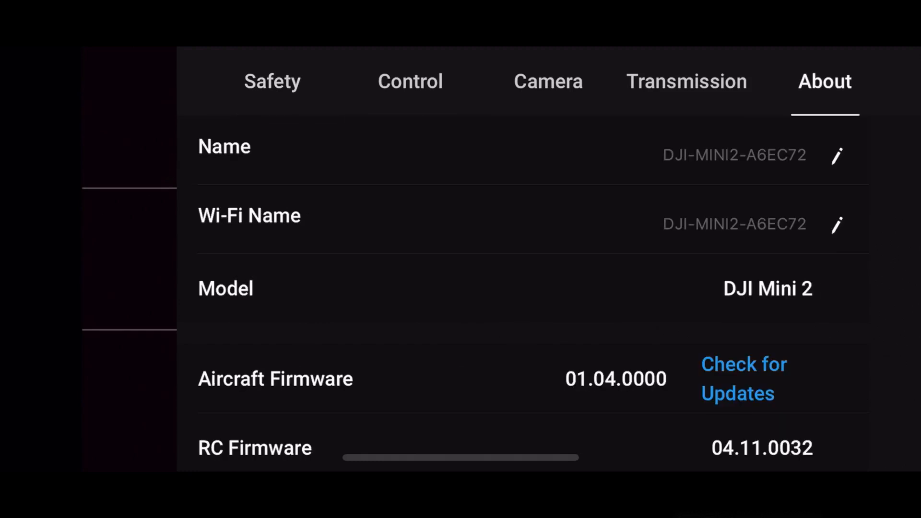
{"action": "scroll", "scroll_direction": "down", "scroll_amount": 3}
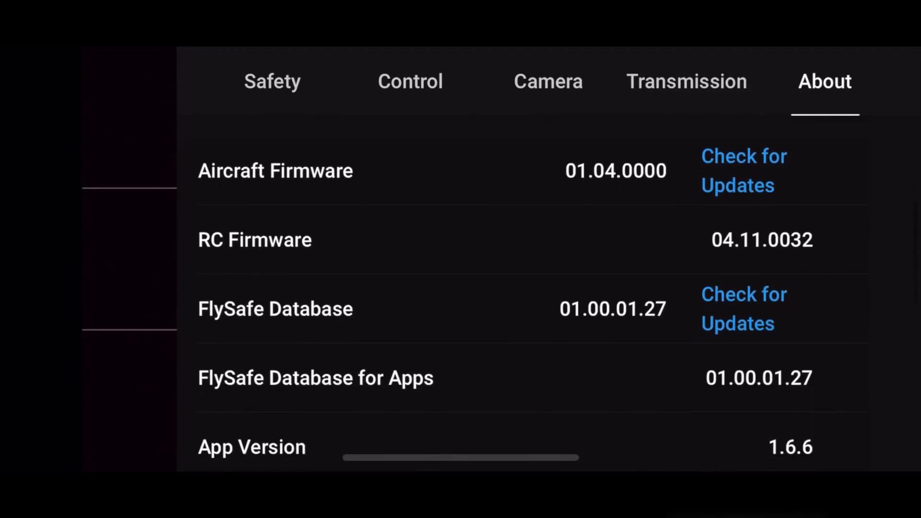
{"action": "scroll", "scroll_direction": "down", "scroll_amount": 3}
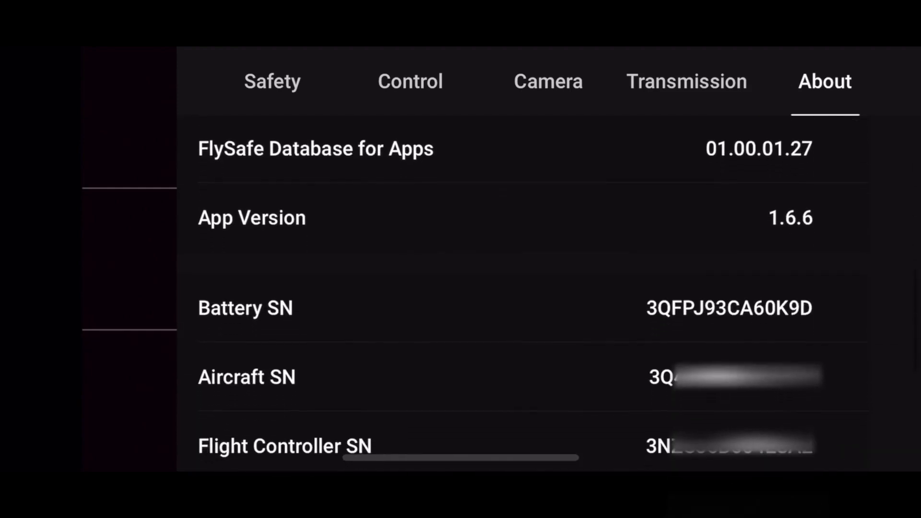
{"action": "scroll", "scroll_direction": "down", "scroll_amount": 3}
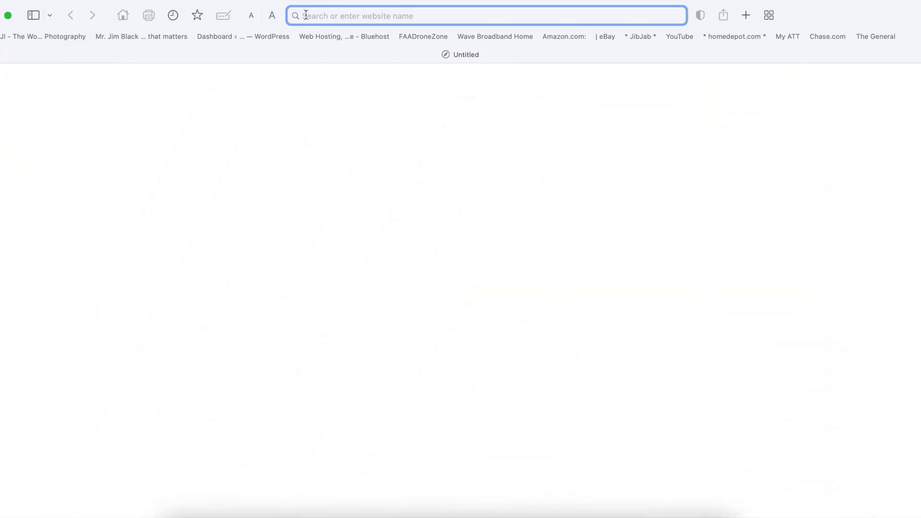
{"action": "mouse_move", "coordinate": [270, 16]}
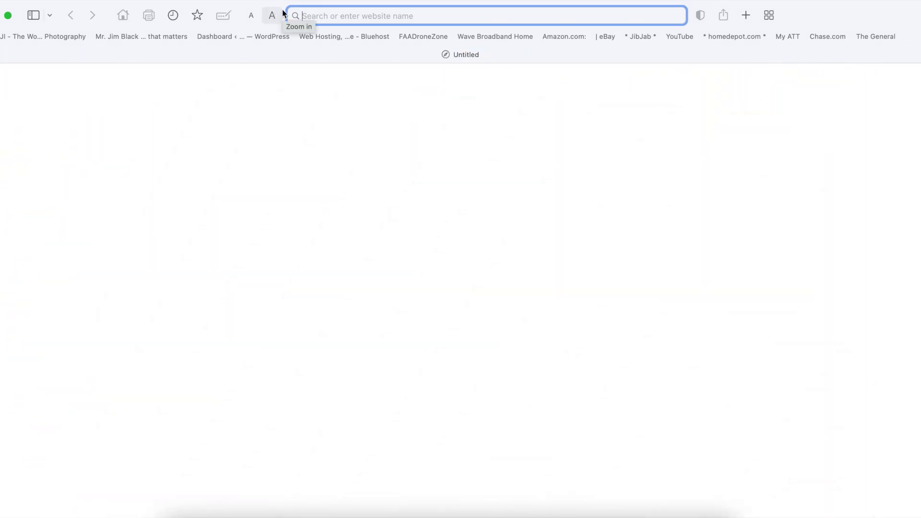
Search Google for 'dji fly safe unlock' from the Safari address bar
{"action": "type", "text": "DJI FLY SAFE"}
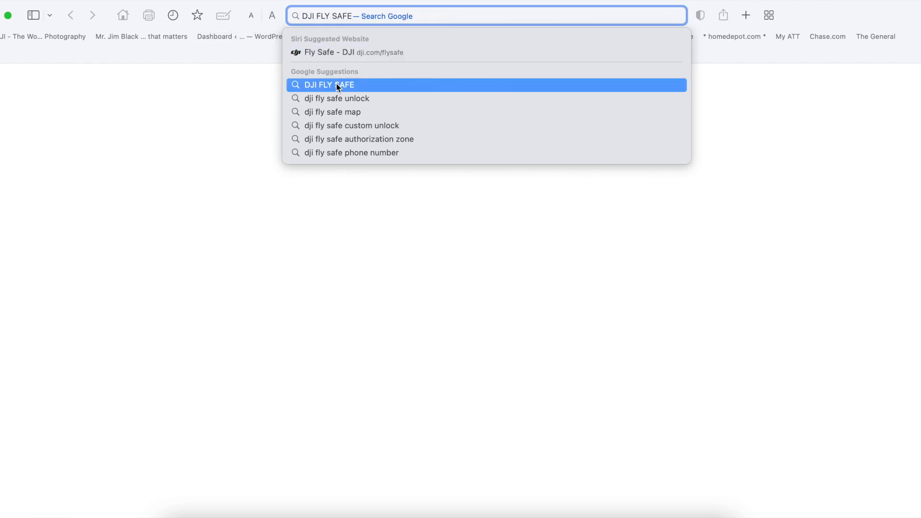
{"action": "mouse_move", "coordinate": [346, 95]}
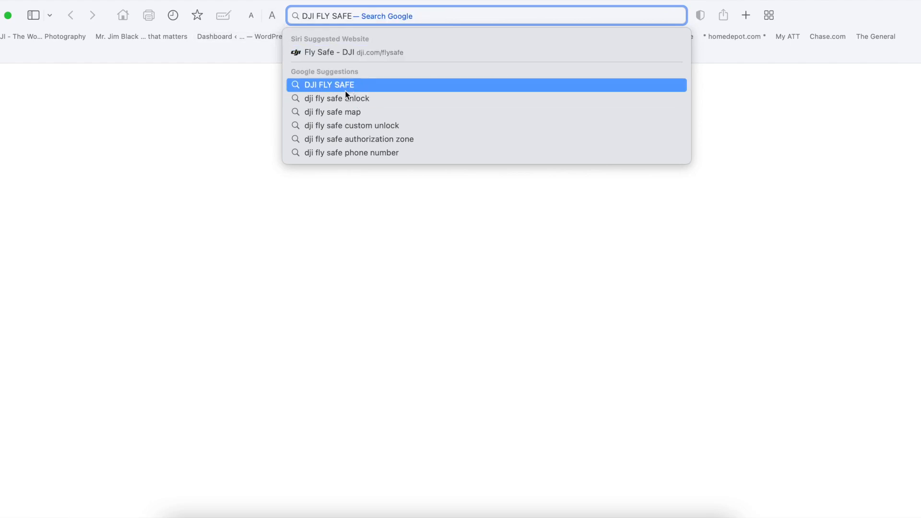
{"action": "left_click", "coordinate": [336, 97]}
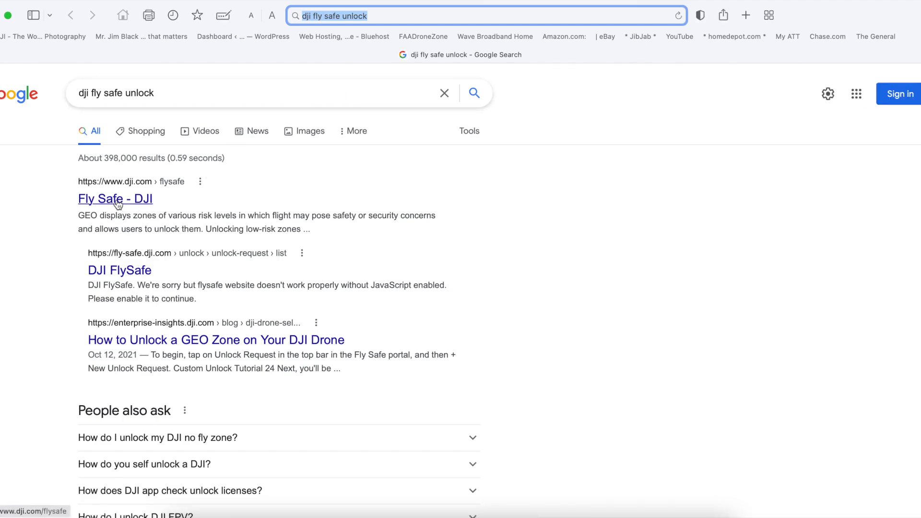
Go to DJI's Fly Safe page from the results and dismiss the cookie notice
{"action": "left_click", "coordinate": [115, 198]}
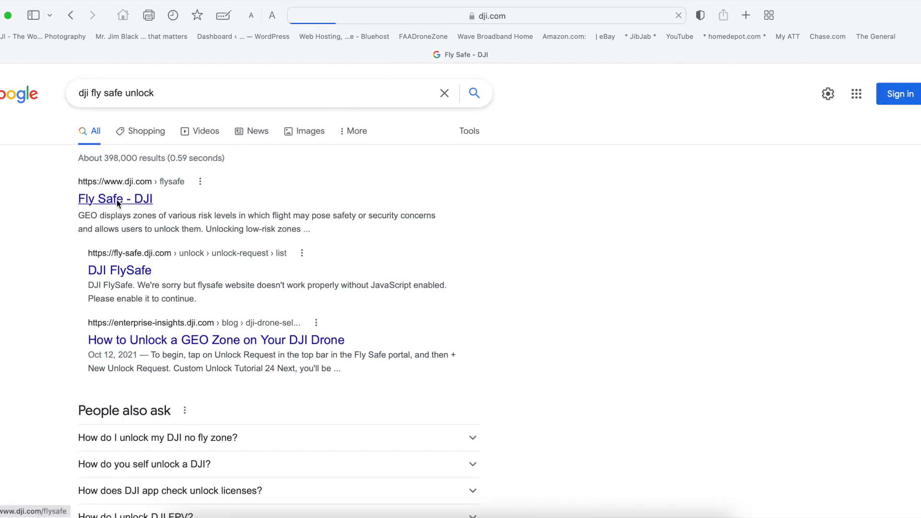
{"action": "left_click", "coordinate": [115, 199]}
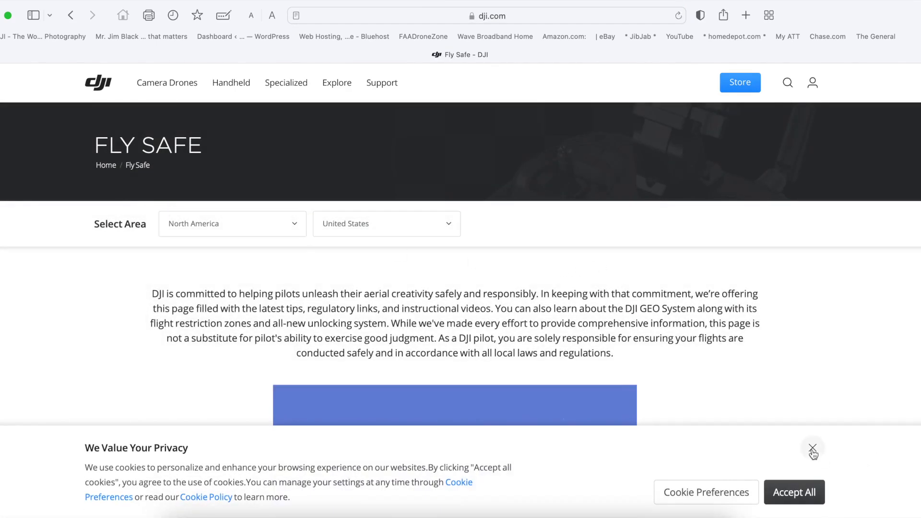
{"action": "left_click", "coordinate": [812, 448]}
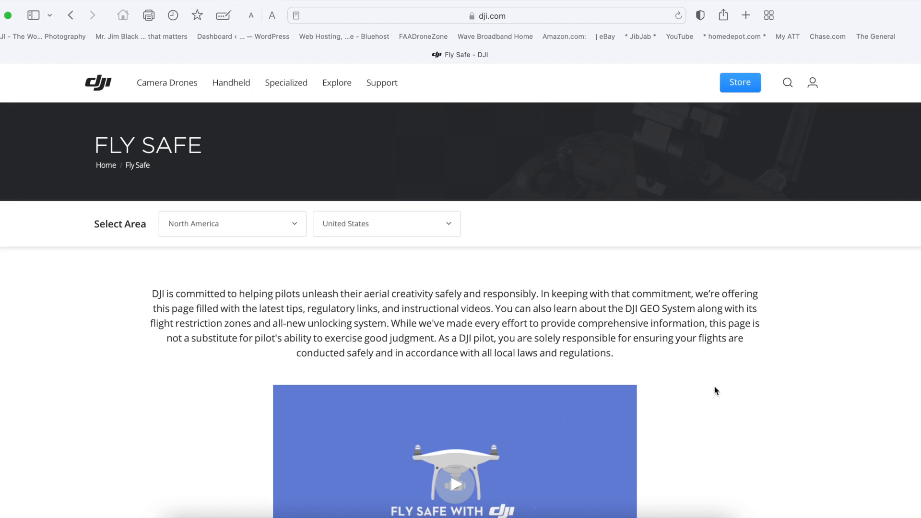
Scroll to Unlocking Requests and start Unlock a Zone
{"action": "scroll", "scroll_direction": "down", "scroll_amount": 3}
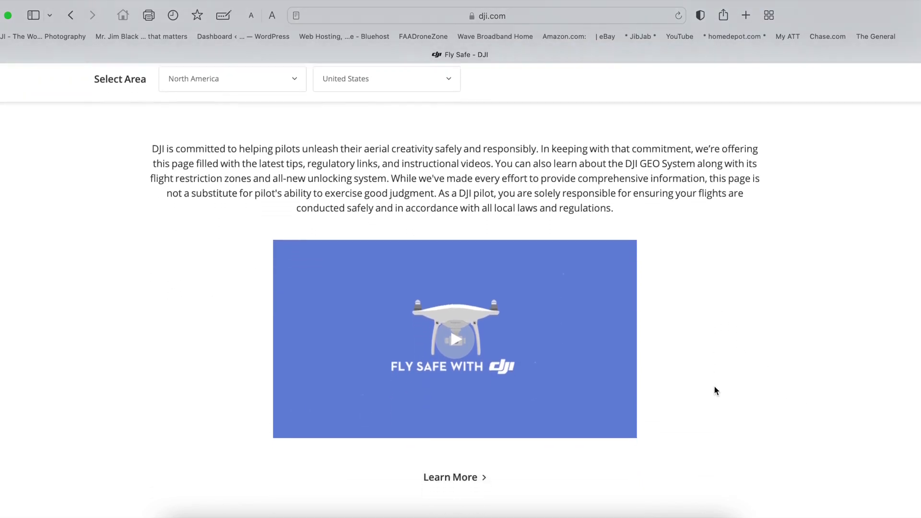
{"action": "scroll", "scroll_direction": "down", "scroll_amount": 3}
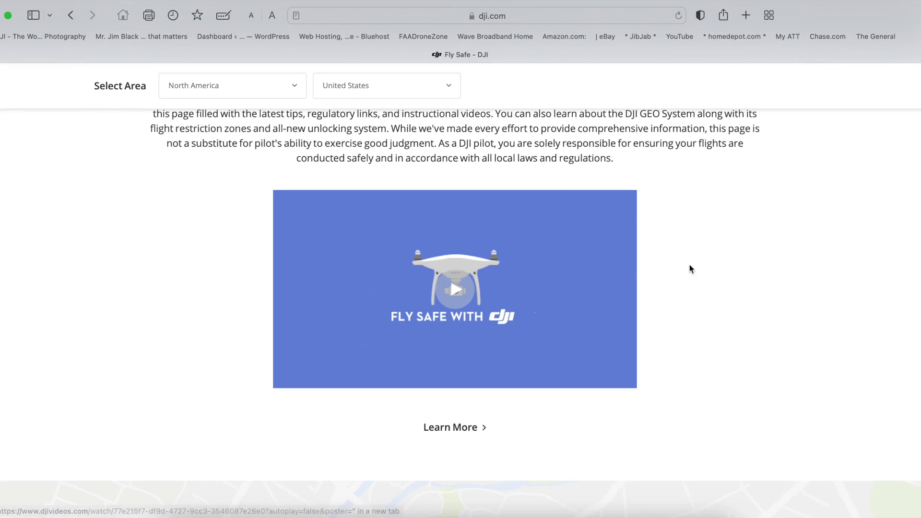
{"action": "scroll", "scroll_direction": "down", "scroll_amount": 3}
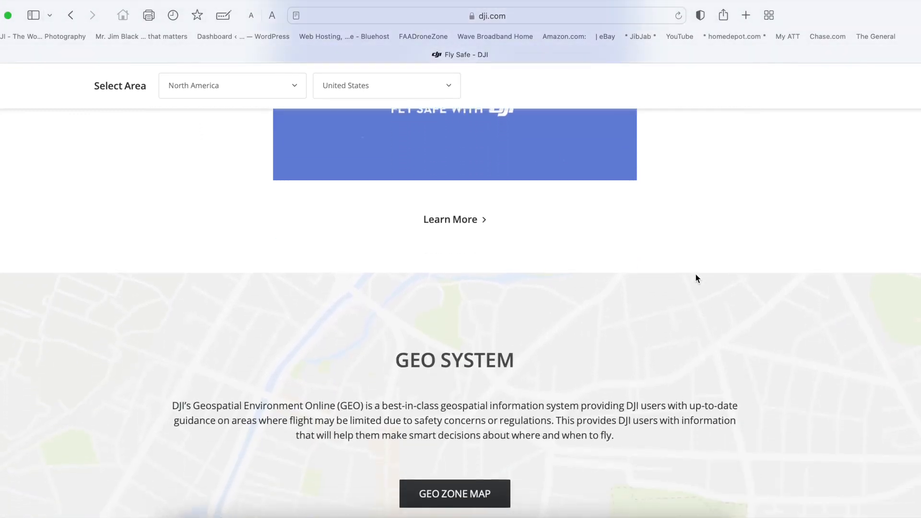
{"action": "scroll", "scroll_direction": "down", "scroll_amount": 3}
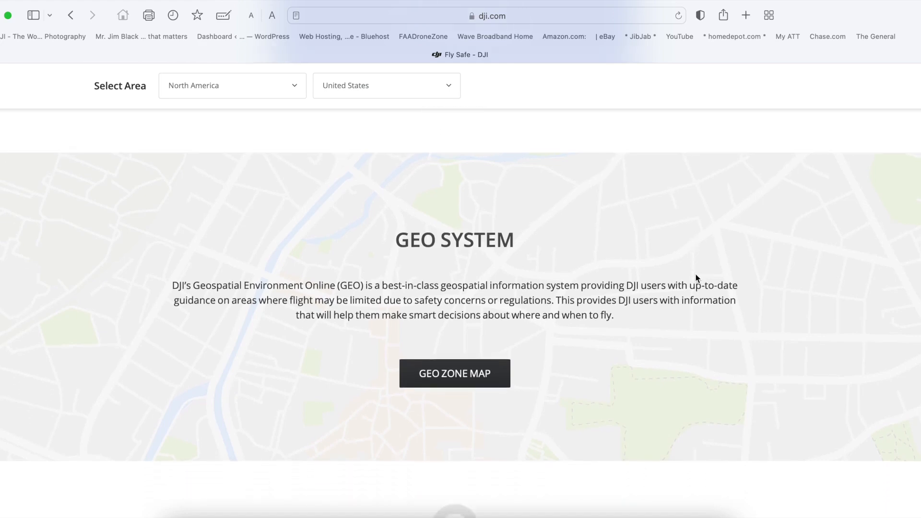
{"action": "scroll", "scroll_direction": "down", "scroll_amount": 3}
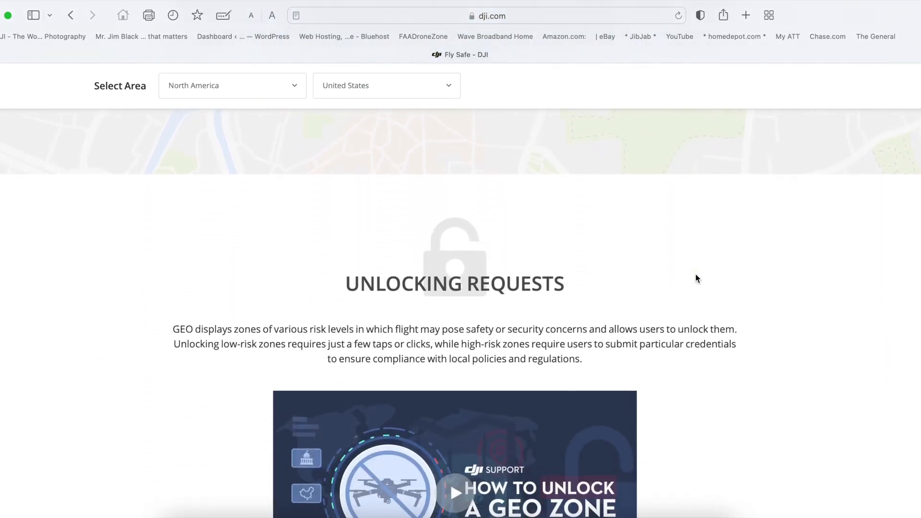
{"action": "scroll", "scroll_direction": "down", "scroll_amount": 3}
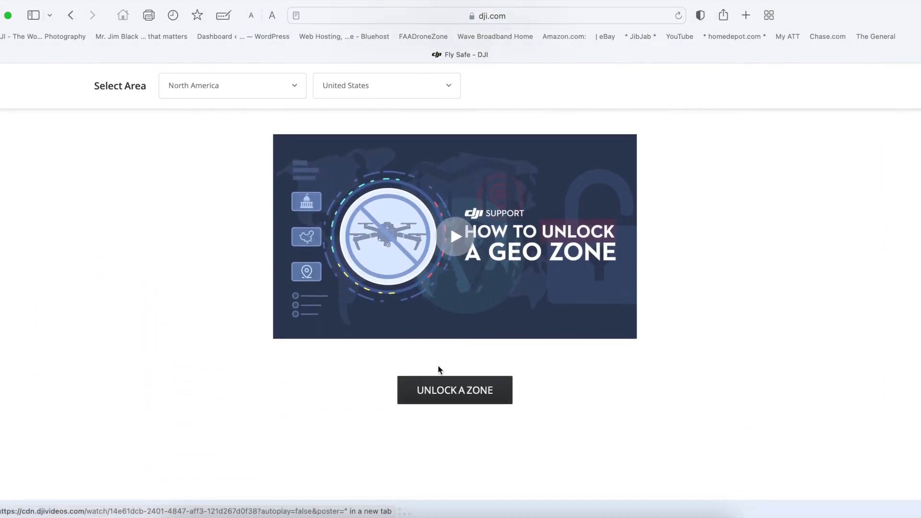
{"action": "left_click", "coordinate": [454, 389]}
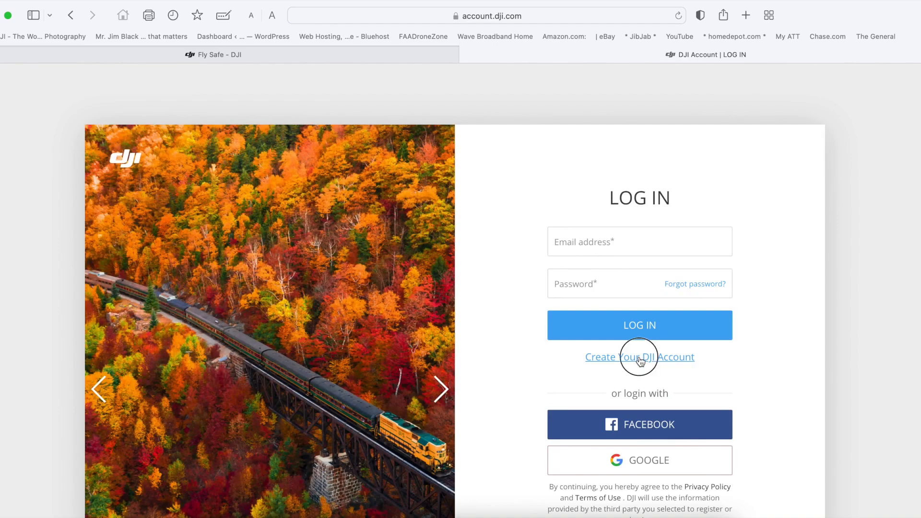
Look at the Create Your DJI Account form, then return to the login form
{"action": "left_click", "coordinate": [639, 357]}
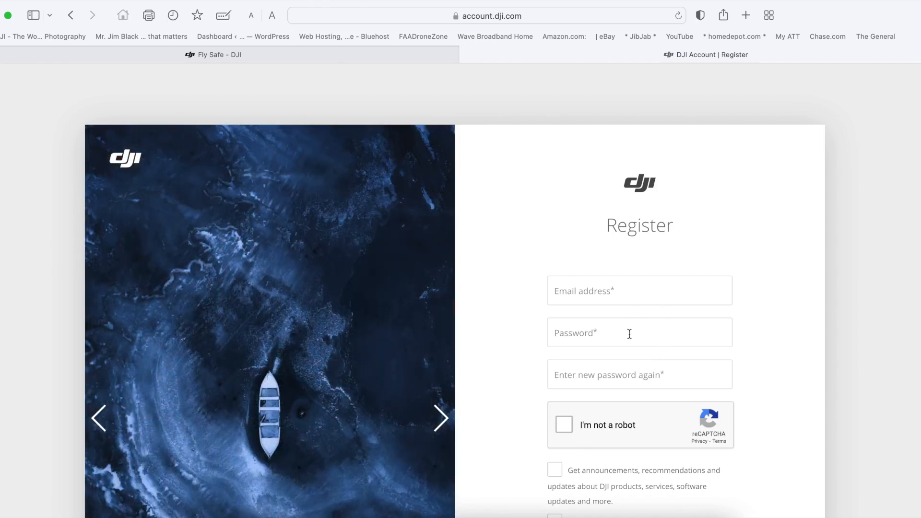
{"action": "mouse_move", "coordinate": [581, 426]}
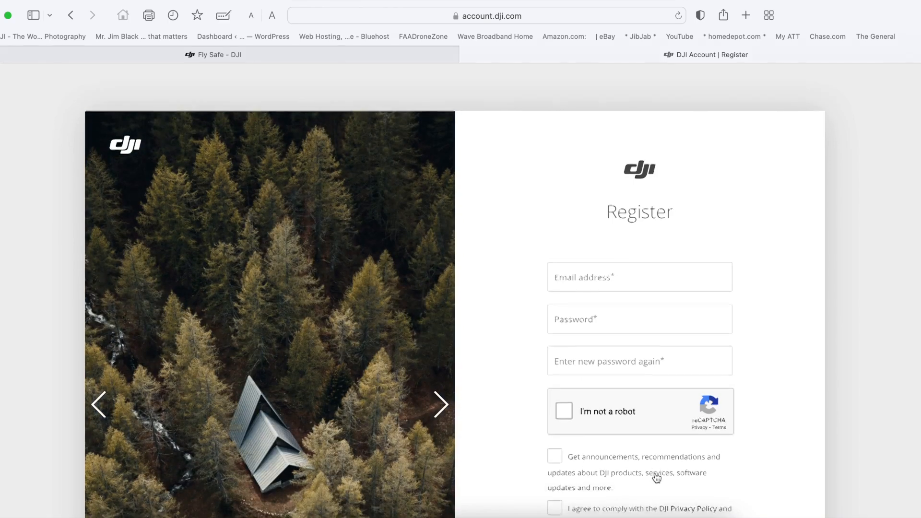
{"action": "scroll", "scroll_direction": "down", "scroll_amount": 3}
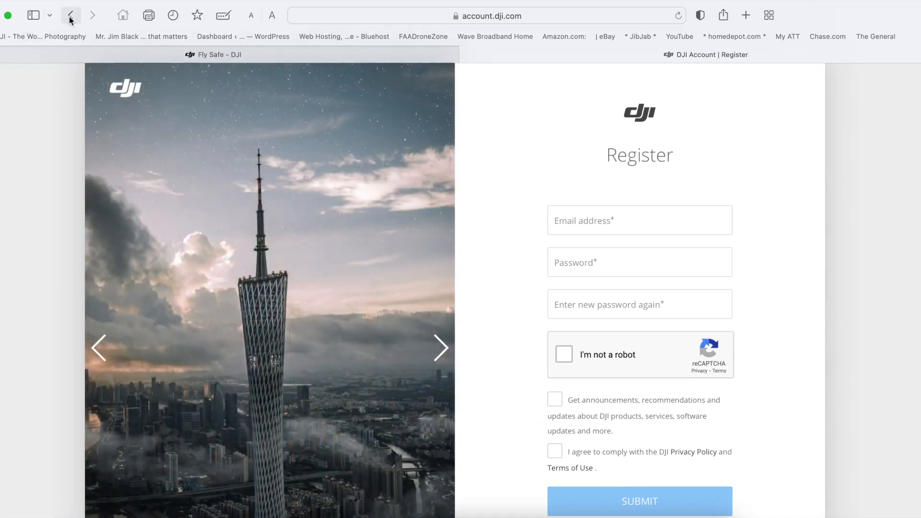
{"action": "left_click", "coordinate": [74, 16]}
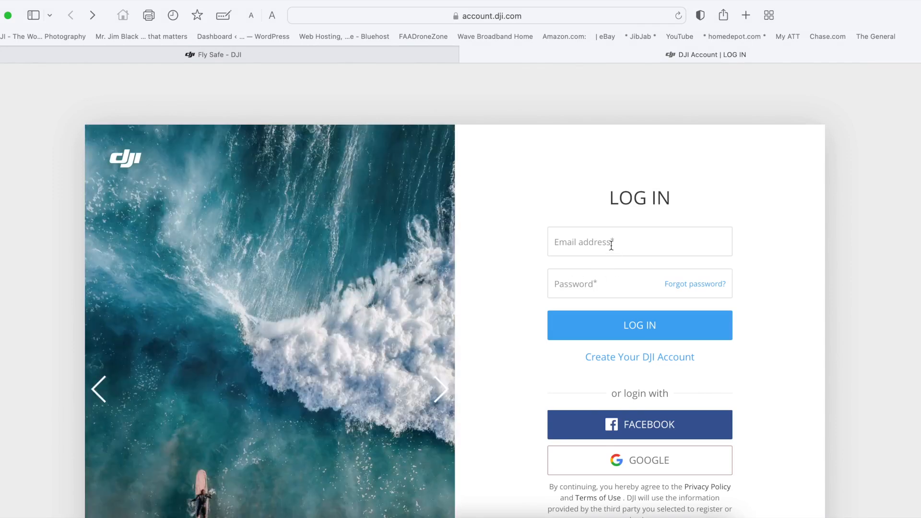
Log in with the saved AutoFill credentials to reach the FlySafe Unlock Request list
{"action": "left_click", "coordinate": [639, 242]}
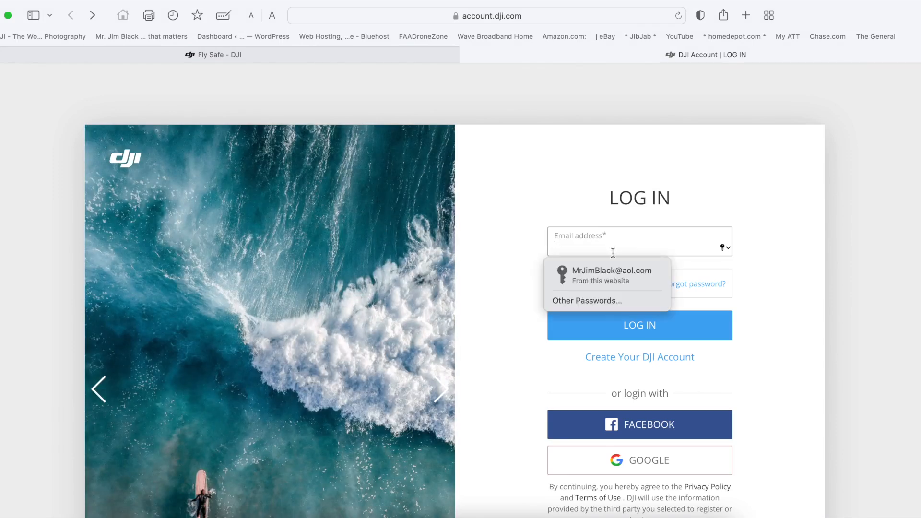
{"action": "left_click", "coordinate": [612, 270]}
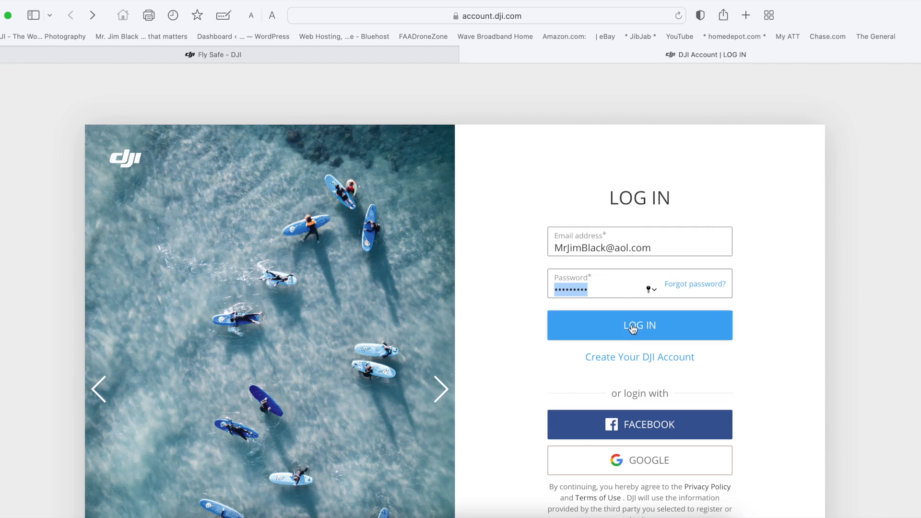
{"action": "left_click", "coordinate": [639, 325]}
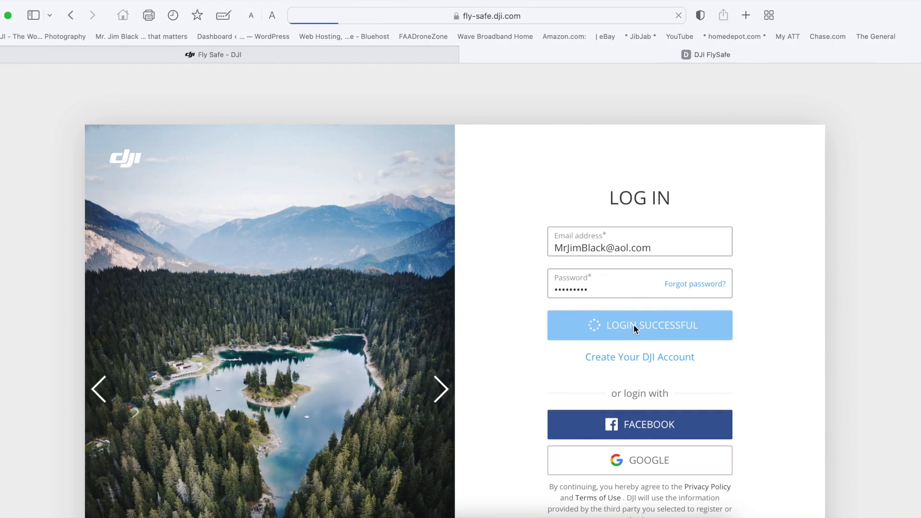
{"action": "left_click", "coordinate": [638, 326]}
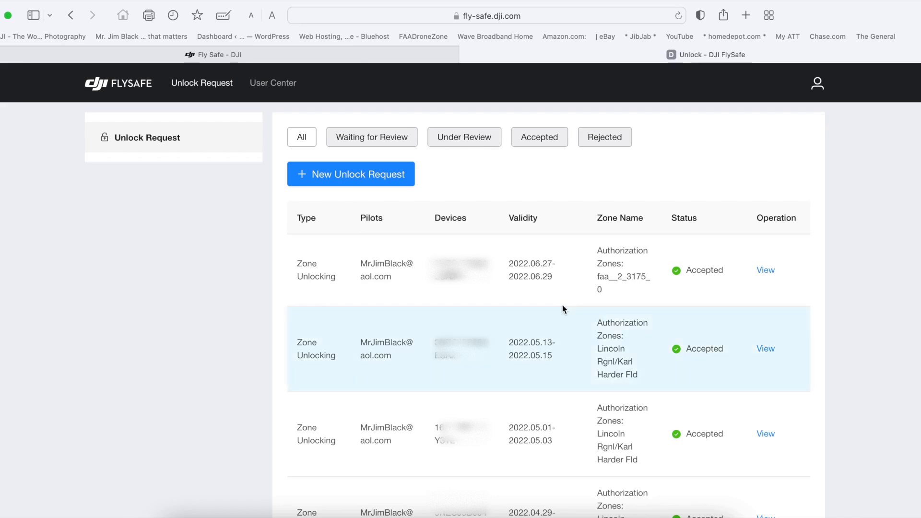
{"action": "mouse_move", "coordinate": [447, 320]}
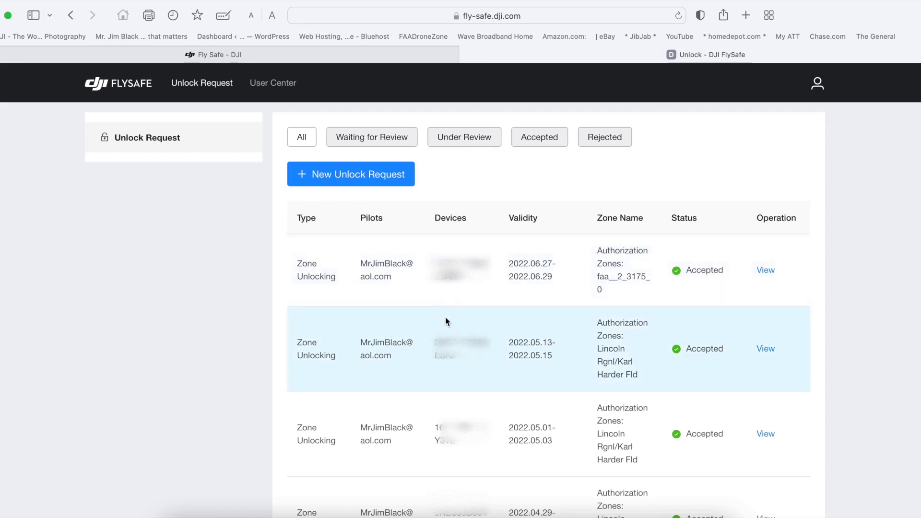
{"action": "mouse_move", "coordinate": [469, 421]}
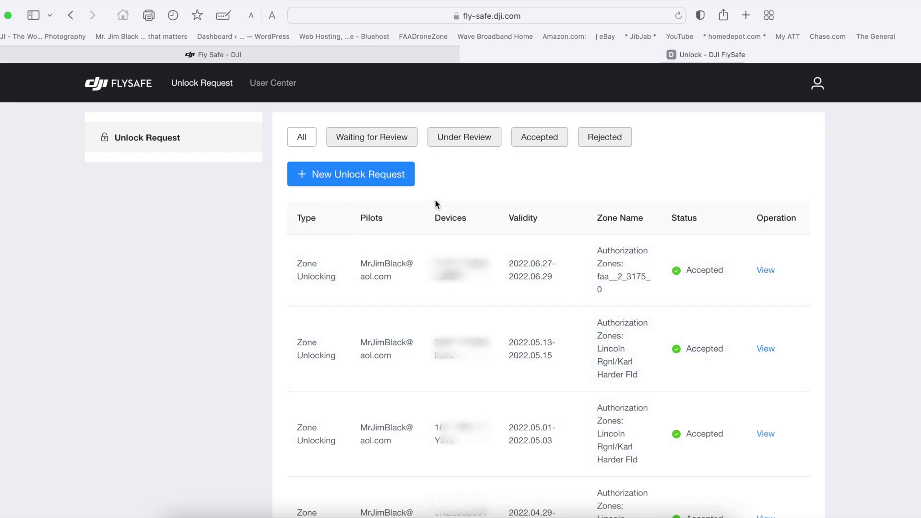
Start a new unlock request and confirm the unlocking terms and conditions
{"action": "left_click", "coordinate": [351, 174]}
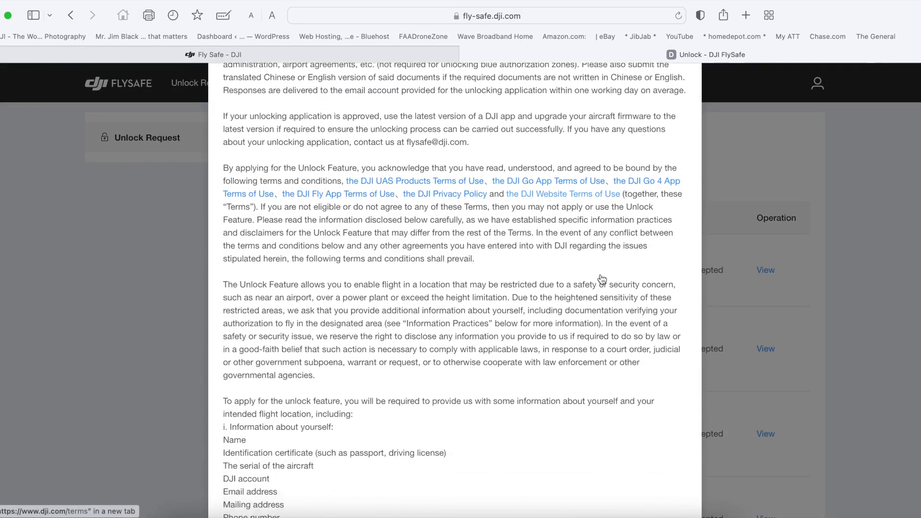
{"action": "scroll", "scroll_direction": "down", "scroll_amount": 3}
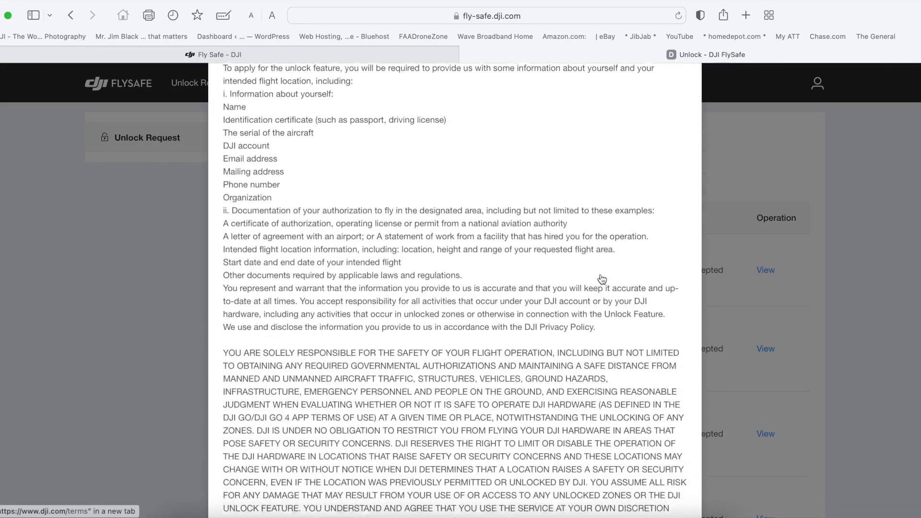
{"action": "scroll", "scroll_direction": "down", "scroll_amount": 3}
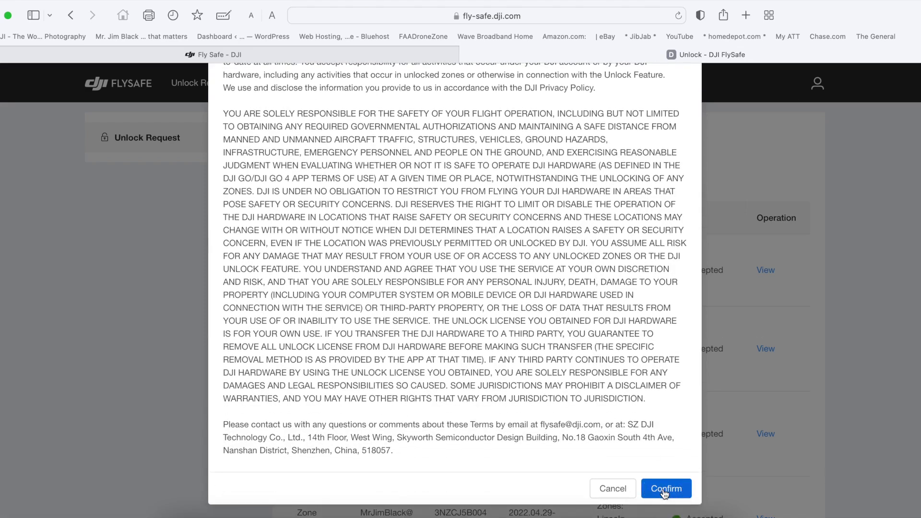
{"action": "left_click", "coordinate": [665, 488]}
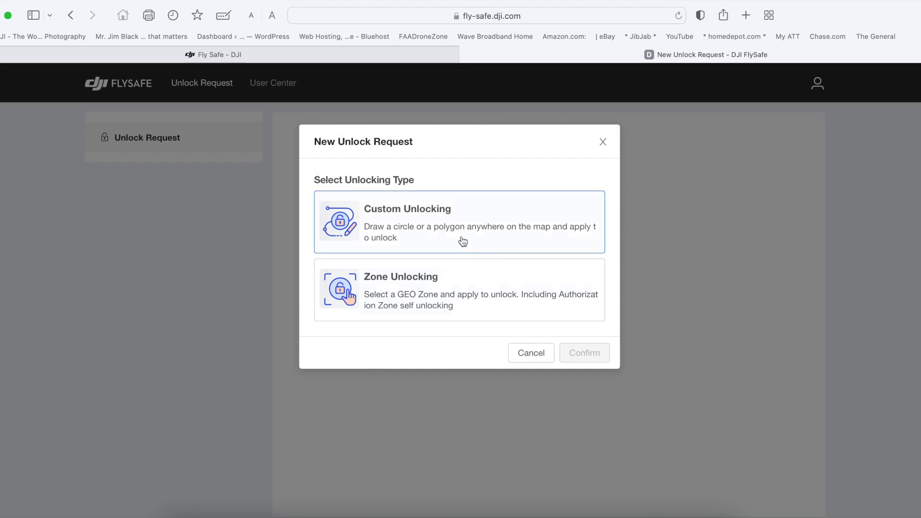
{"action": "mouse_move", "coordinate": [456, 254]}
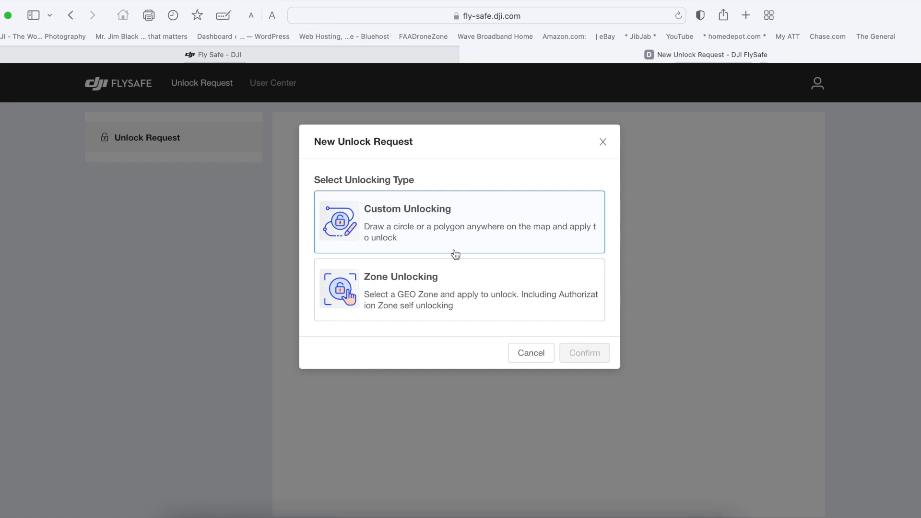
Choose Zone Unlocking as the request type and confirm it
{"action": "left_click", "coordinate": [453, 295]}
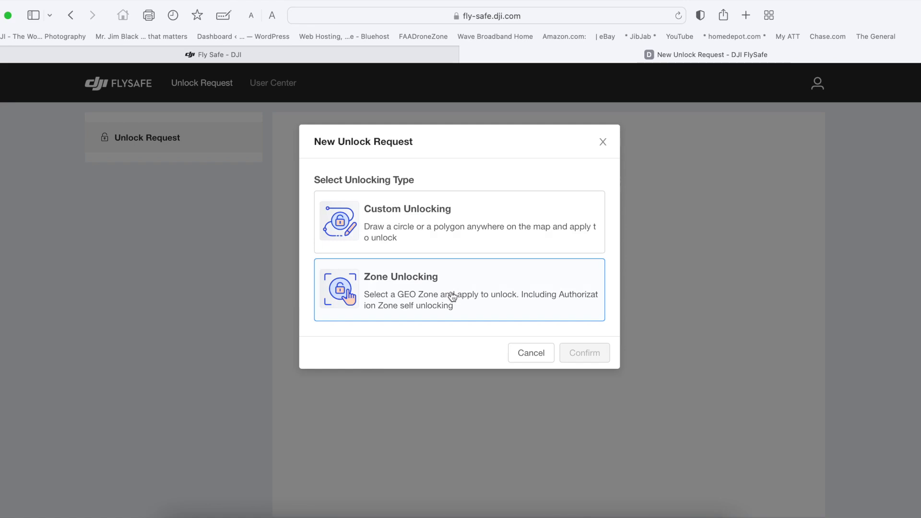
{"action": "mouse_move", "coordinate": [472, 306]}
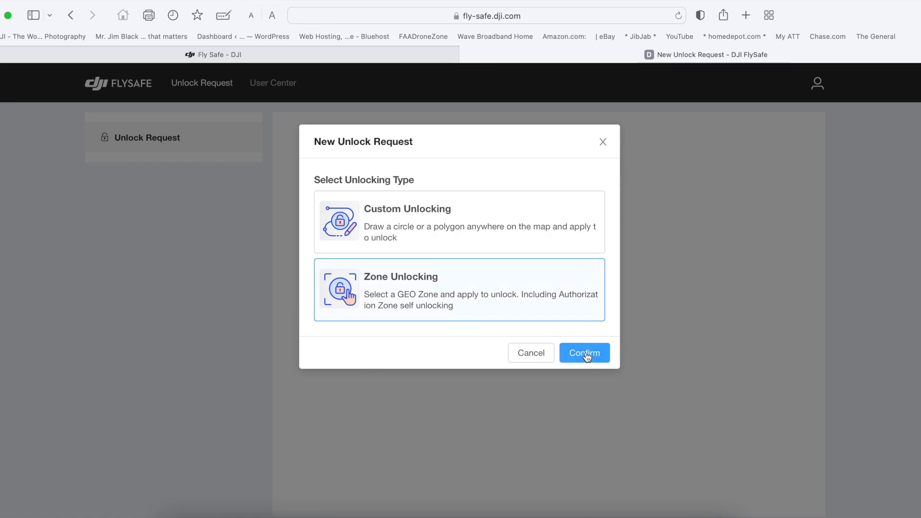
{"action": "left_click", "coordinate": [585, 353]}
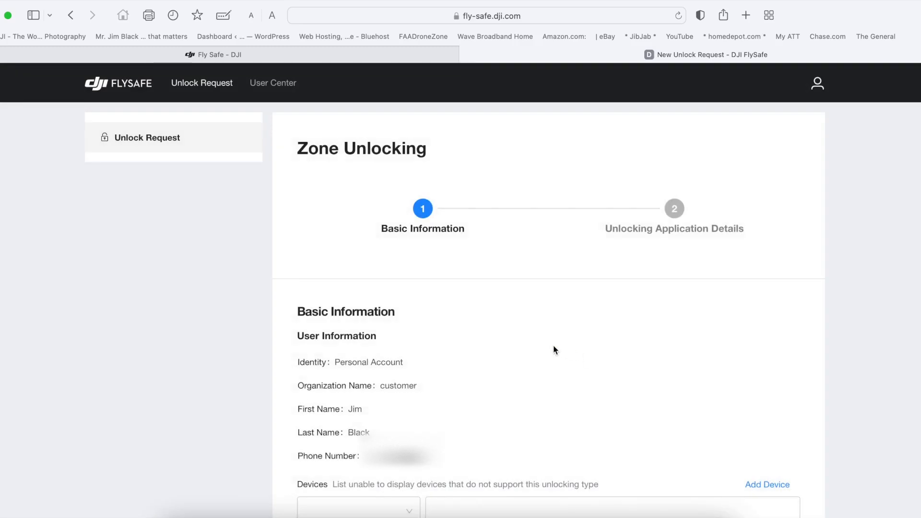
Peek at the new device and add pilot forms, cancelling both without saving
{"action": "scroll", "scroll_direction": "down", "scroll_amount": 3}
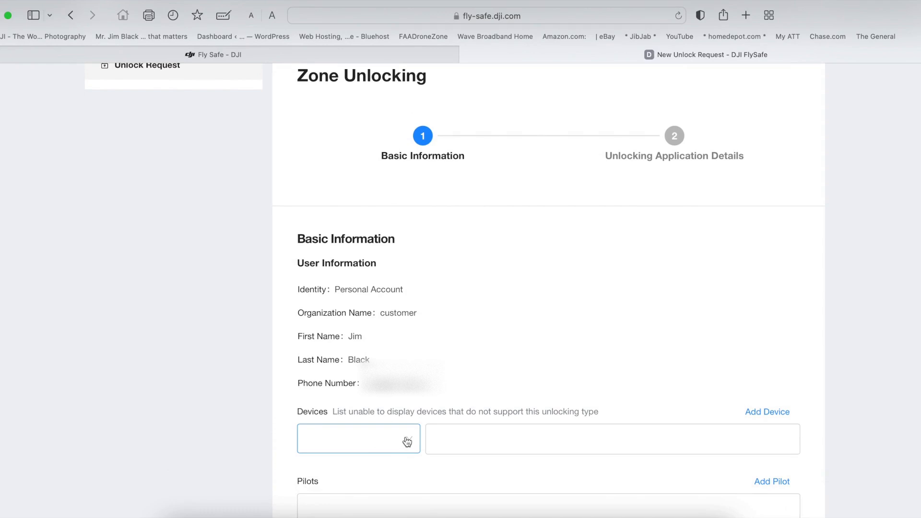
{"action": "scroll", "scroll_direction": "down", "scroll_amount": 3}
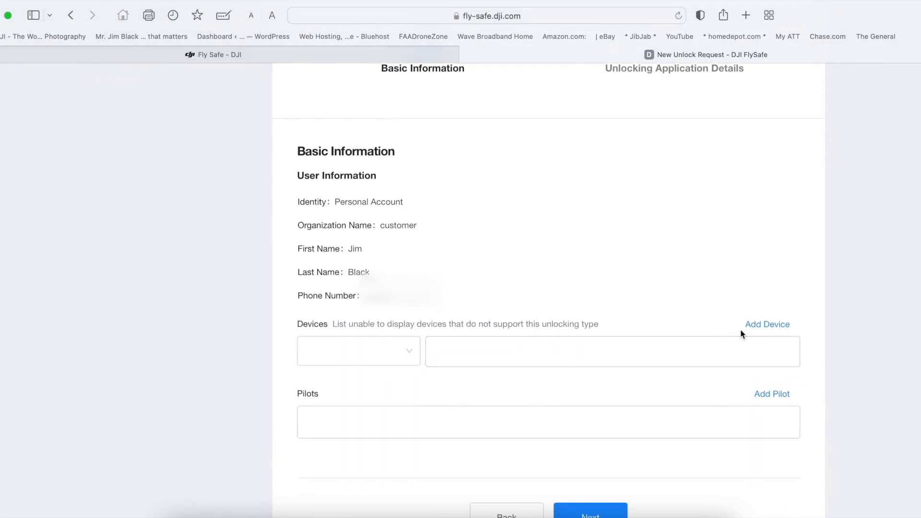
{"action": "left_click", "coordinate": [767, 325]}
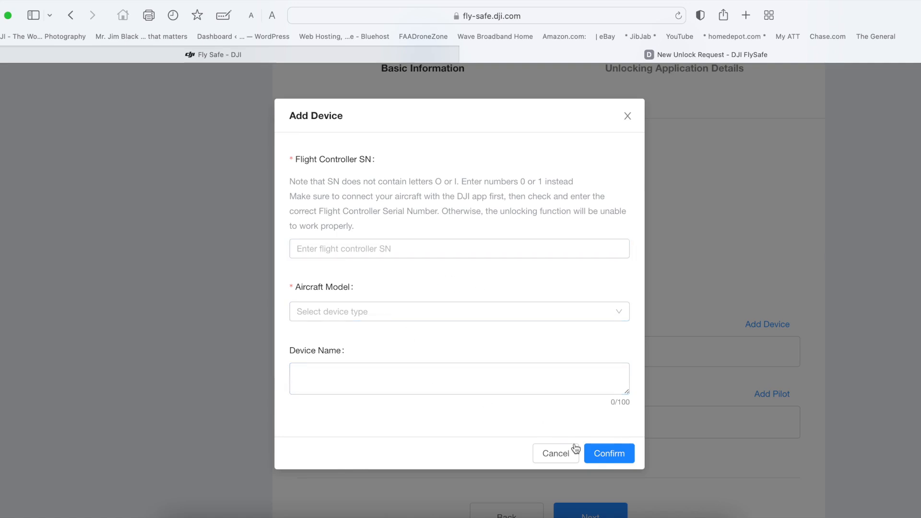
{"action": "left_click", "coordinate": [557, 453]}
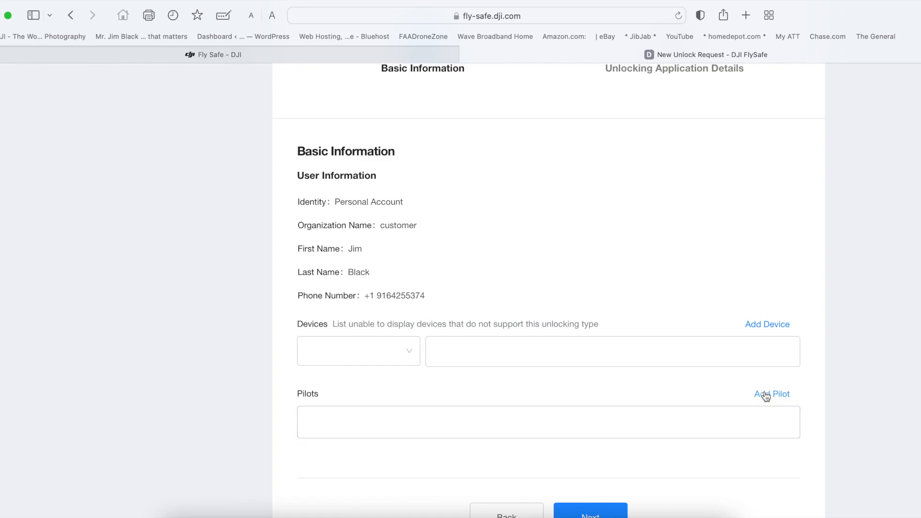
{"action": "left_click", "coordinate": [771, 393]}
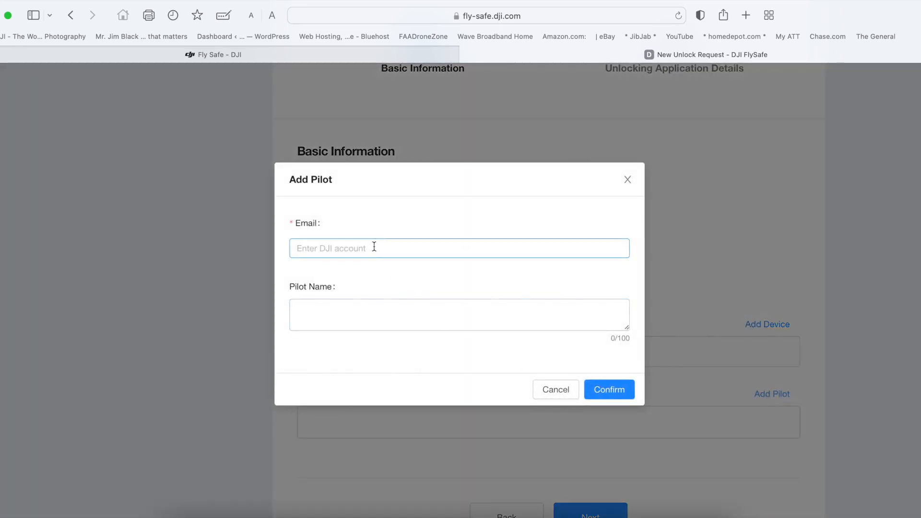
{"action": "left_click", "coordinate": [459, 313]}
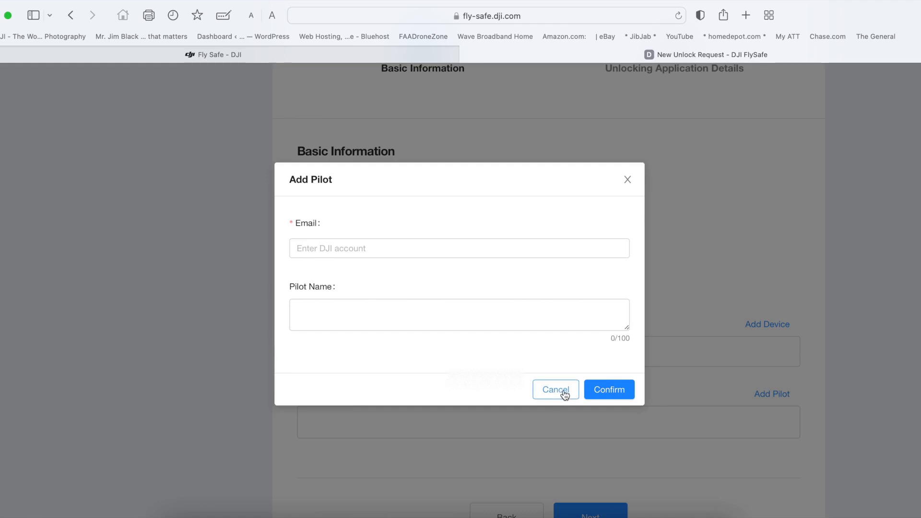
{"action": "left_click", "coordinate": [556, 389]}
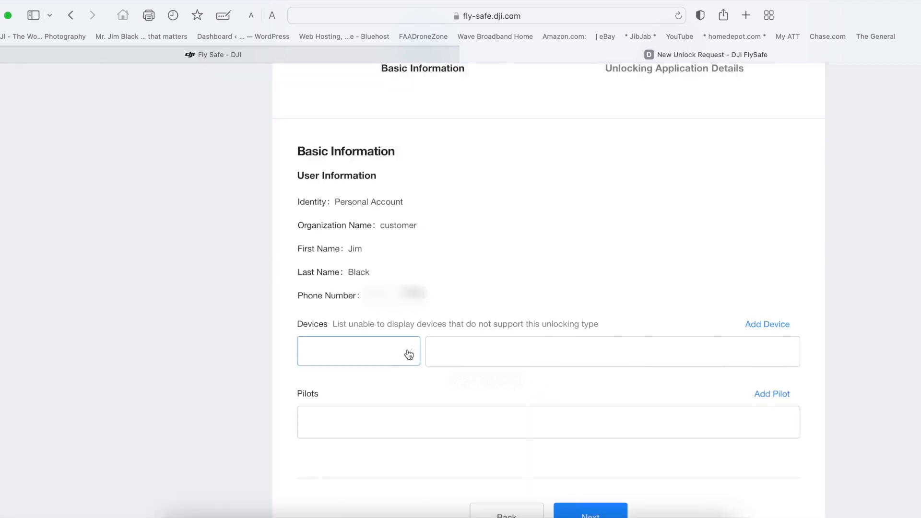
Select the Mavic 2 as the device and the account holder as pilot, then continue
{"action": "left_click", "coordinate": [359, 351]}
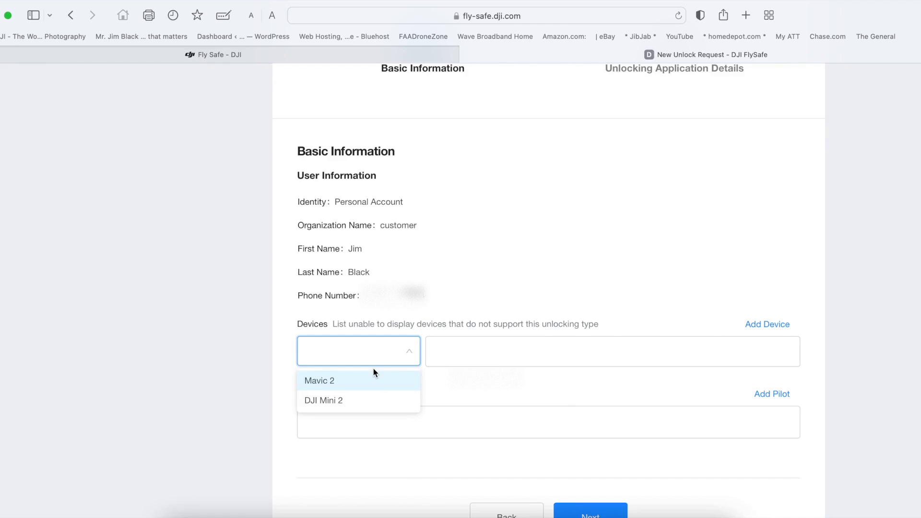
{"action": "mouse_move", "coordinate": [347, 405]}
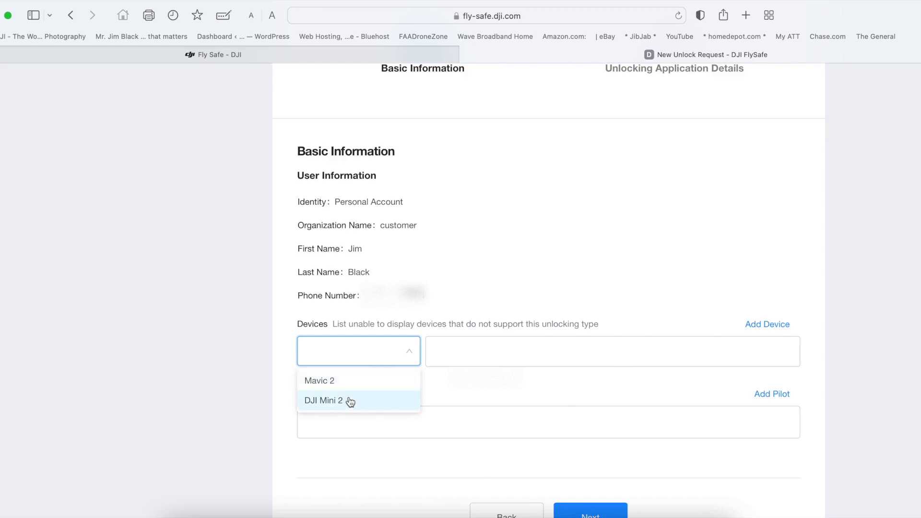
{"action": "left_click", "coordinate": [320, 380]}
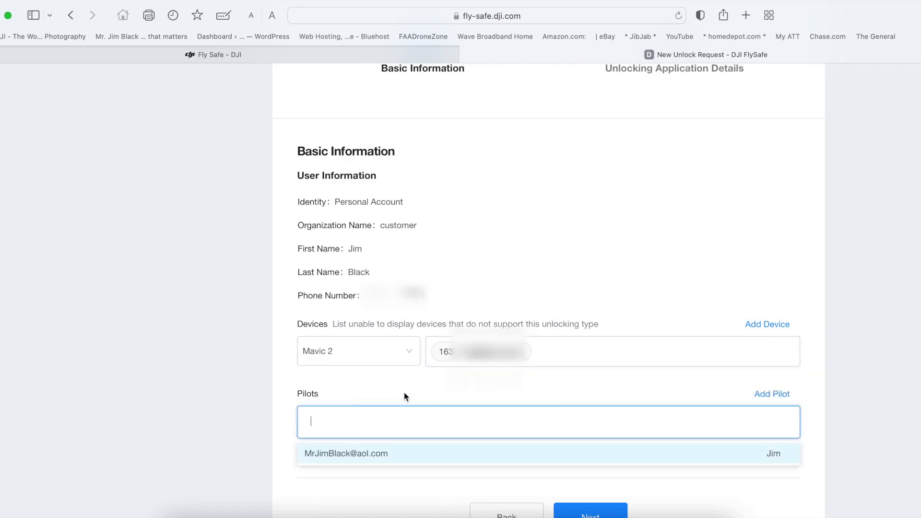
{"action": "left_click", "coordinate": [347, 453]}
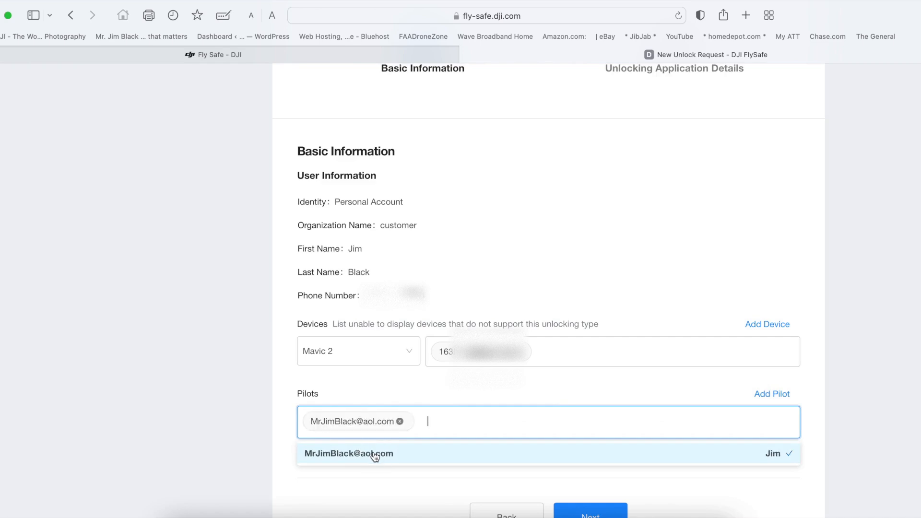
{"action": "left_click", "coordinate": [347, 454]}
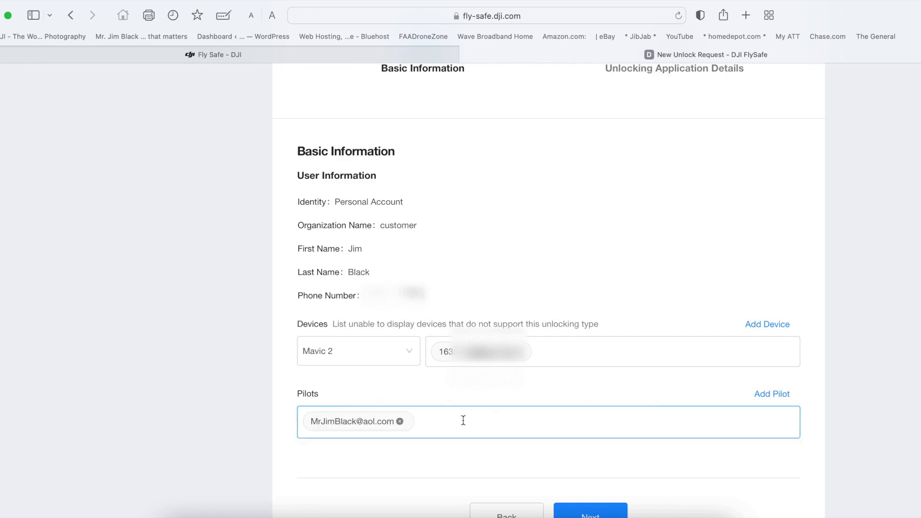
{"action": "scroll", "scroll_direction": "down", "scroll_amount": 3}
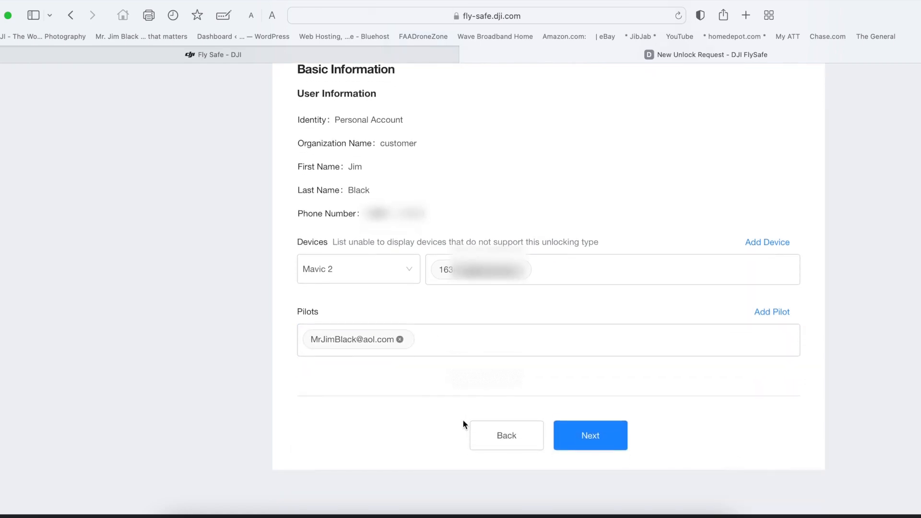
{"action": "left_click", "coordinate": [590, 436]}
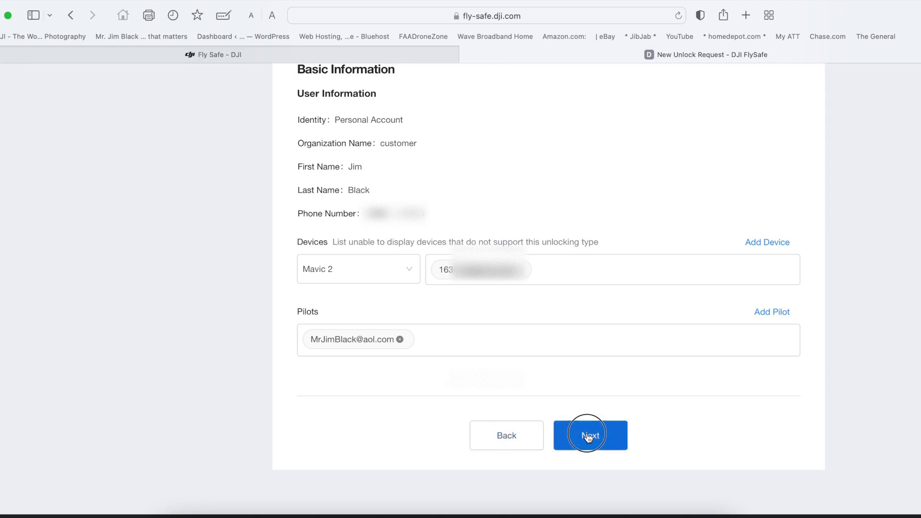
On the application details step, center the zone map on Yuba City, California 95993
{"action": "left_click", "coordinate": [590, 435]}
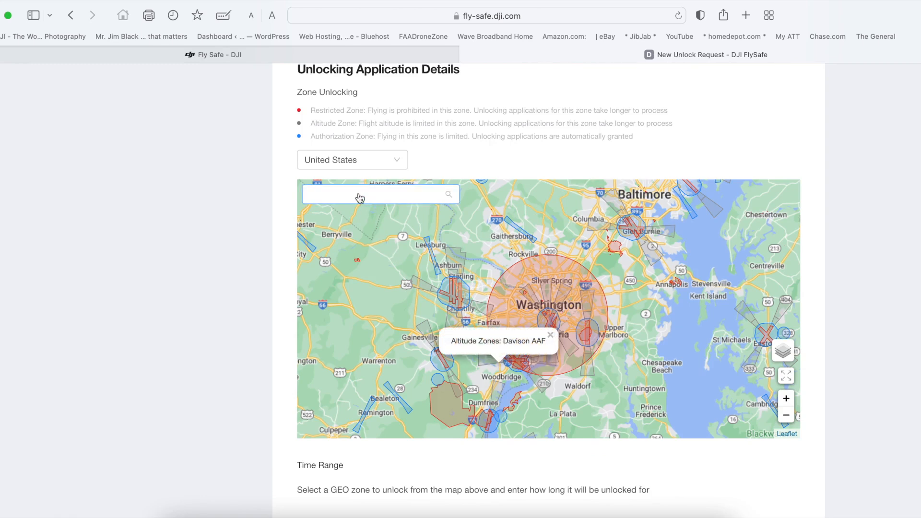
{"action": "mouse_move", "coordinate": [371, 197]}
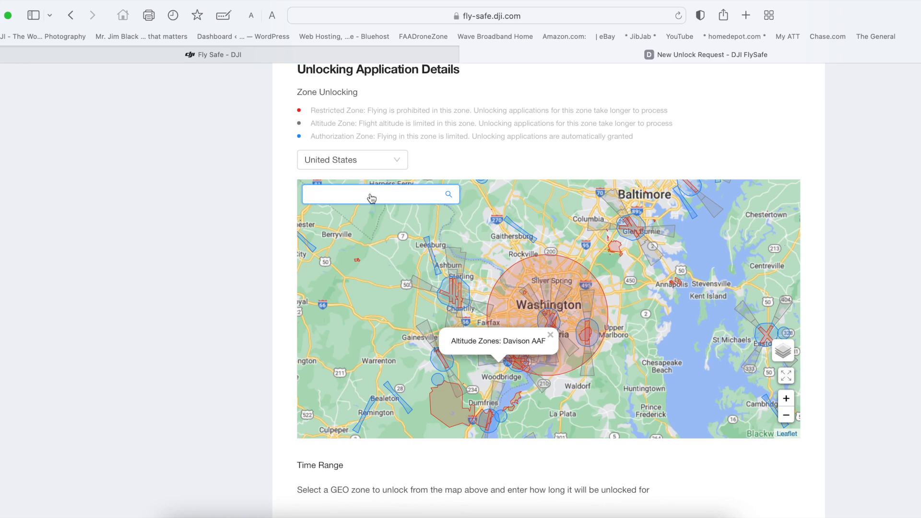
{"action": "type", "text": "9"}
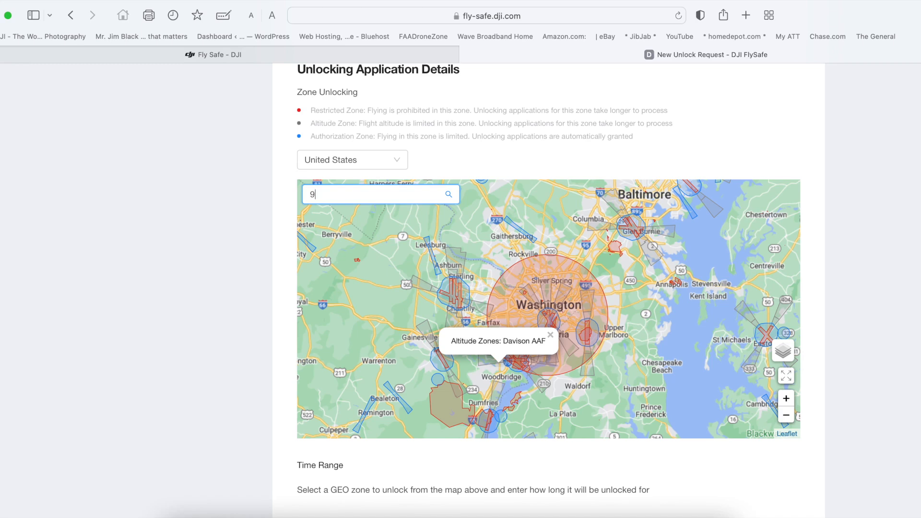
{"action": "type", "text": "5993"}
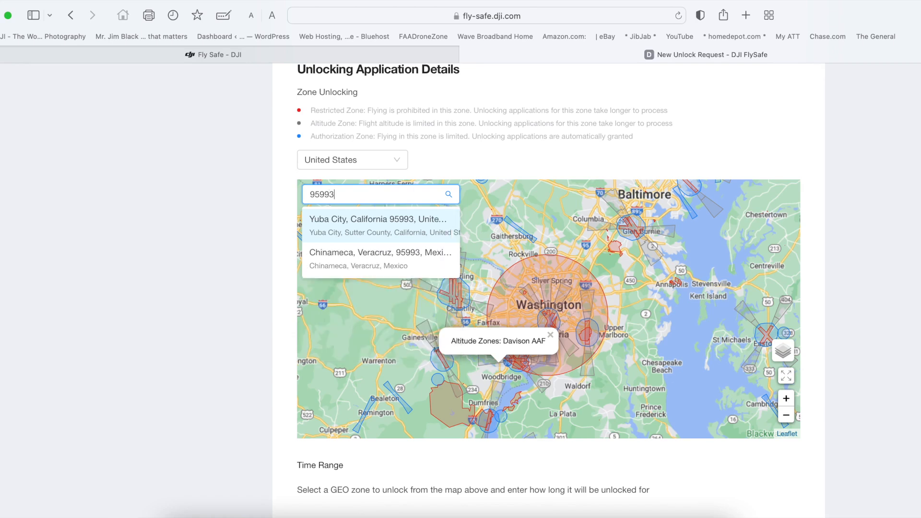
{"action": "mouse_move", "coordinate": [349, 232]}
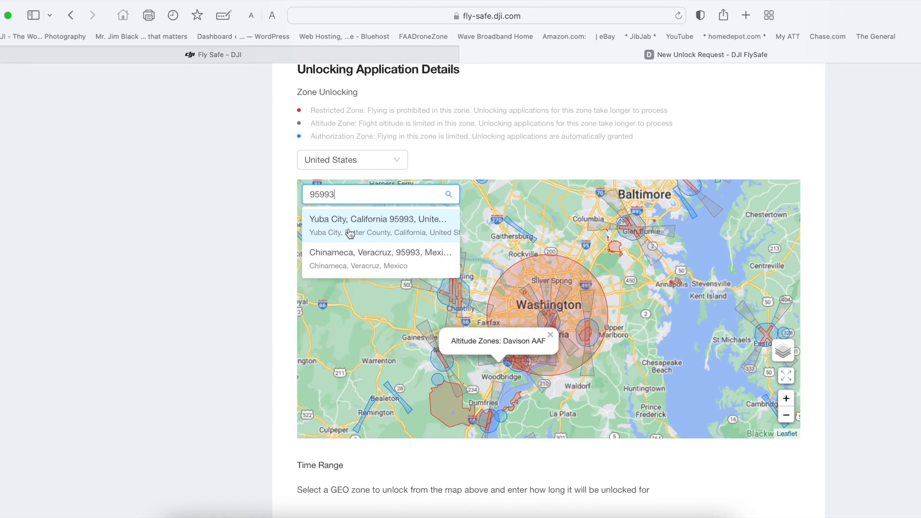
{"action": "mouse_move", "coordinate": [364, 225]}
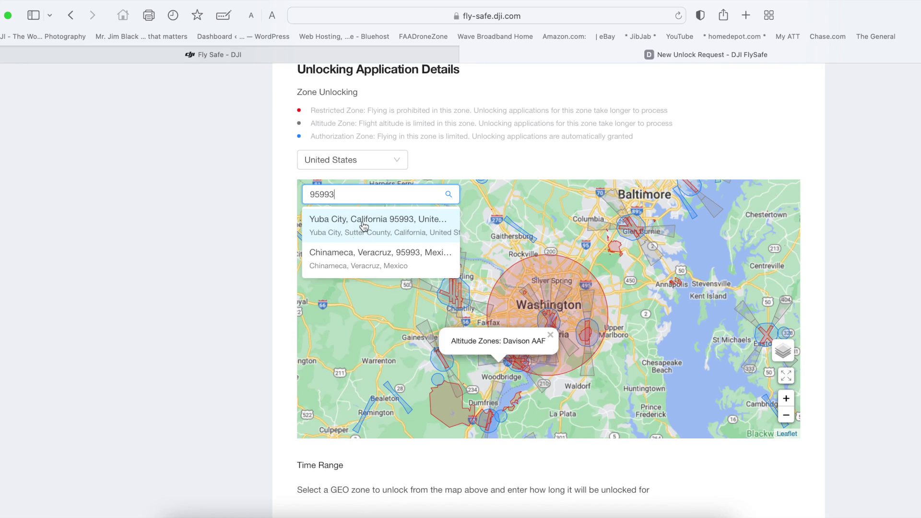
{"action": "left_click", "coordinate": [377, 219]}
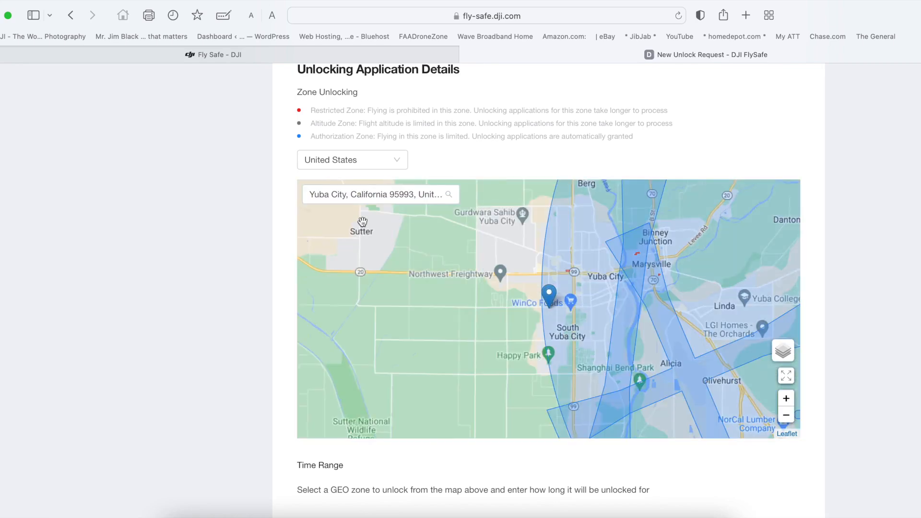
{"action": "mouse_move", "coordinate": [488, 255]}
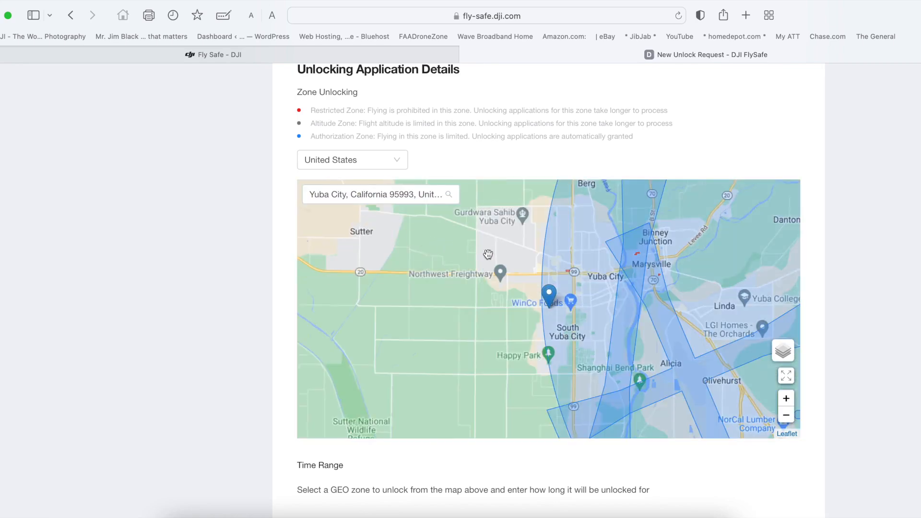
{"action": "mouse_move", "coordinate": [818, 311]}
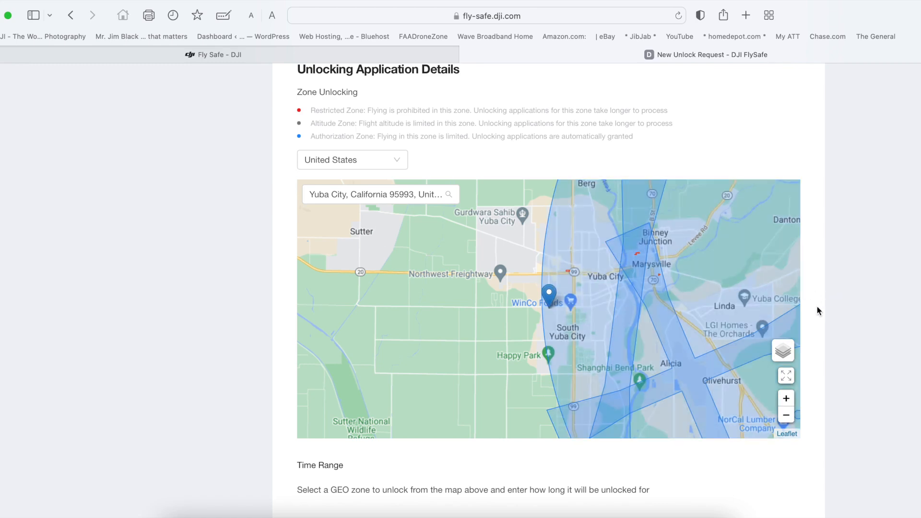
{"action": "scroll", "scroll_direction": "down", "scroll_amount": 3}
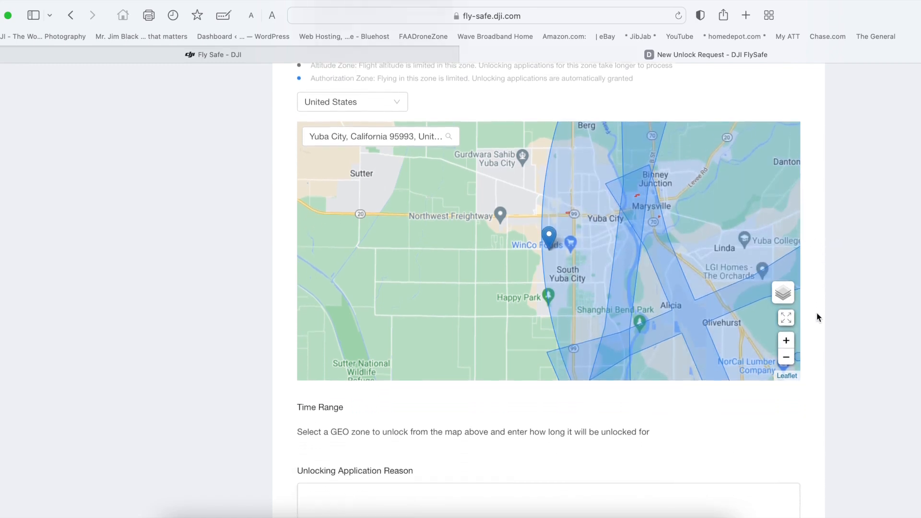
{"action": "scroll", "scroll_direction": "down", "scroll_amount": 3}
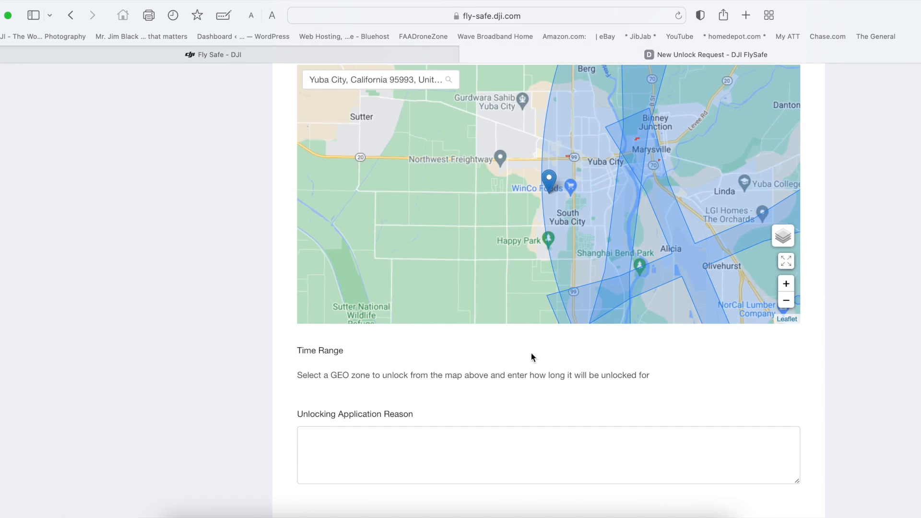
{"action": "mouse_move", "coordinate": [377, 397]}
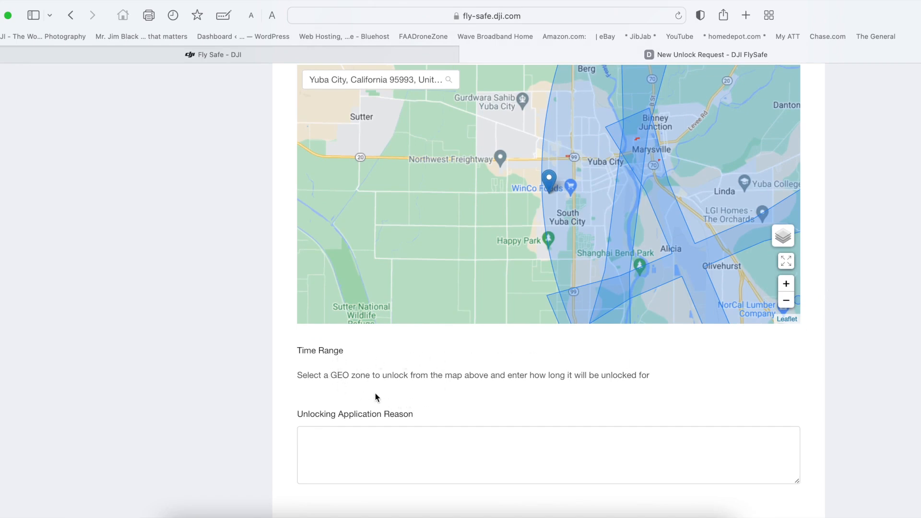
{"action": "mouse_move", "coordinate": [497, 171]}
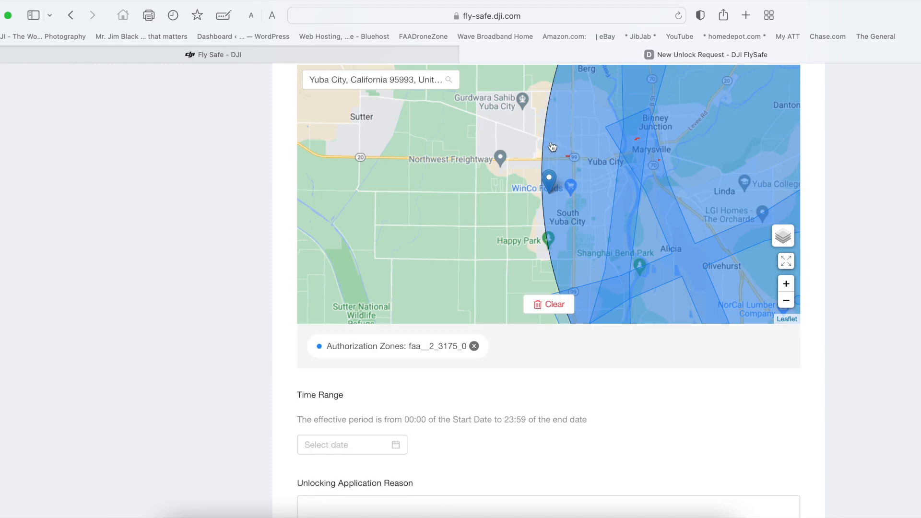
{"action": "mouse_move", "coordinate": [420, 365]}
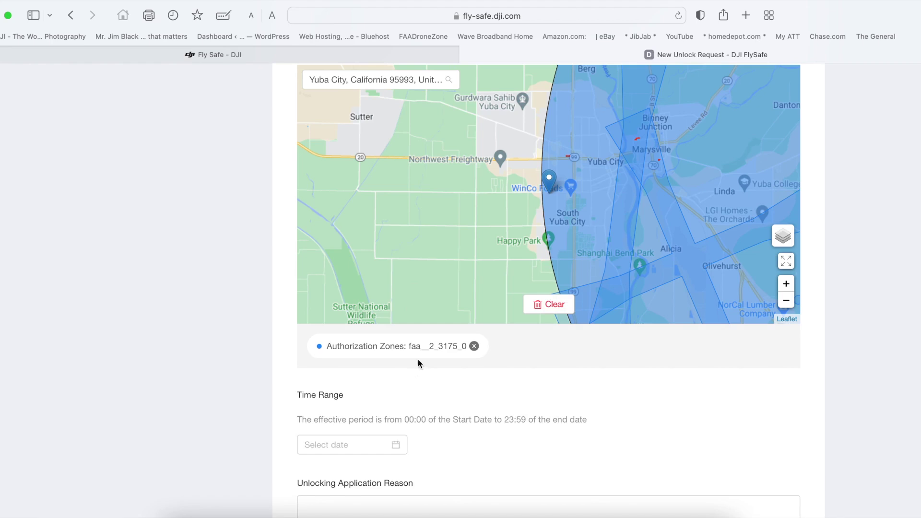
{"action": "mouse_move", "coordinate": [422, 364]}
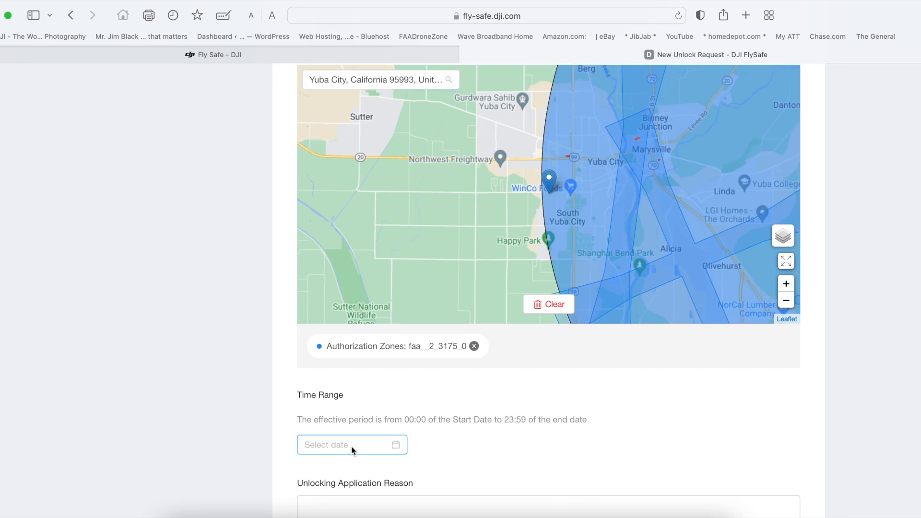
{"action": "mouse_move", "coordinate": [452, 430]}
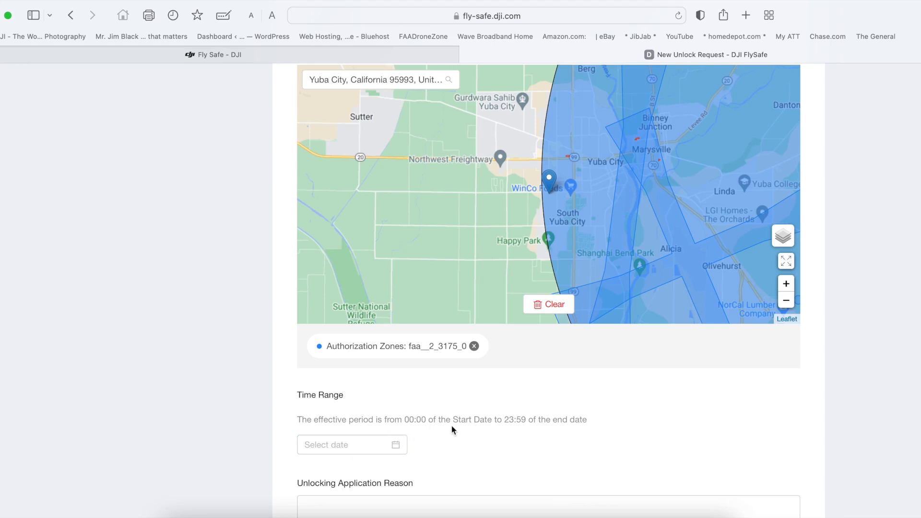
{"action": "mouse_move", "coordinate": [503, 446]}
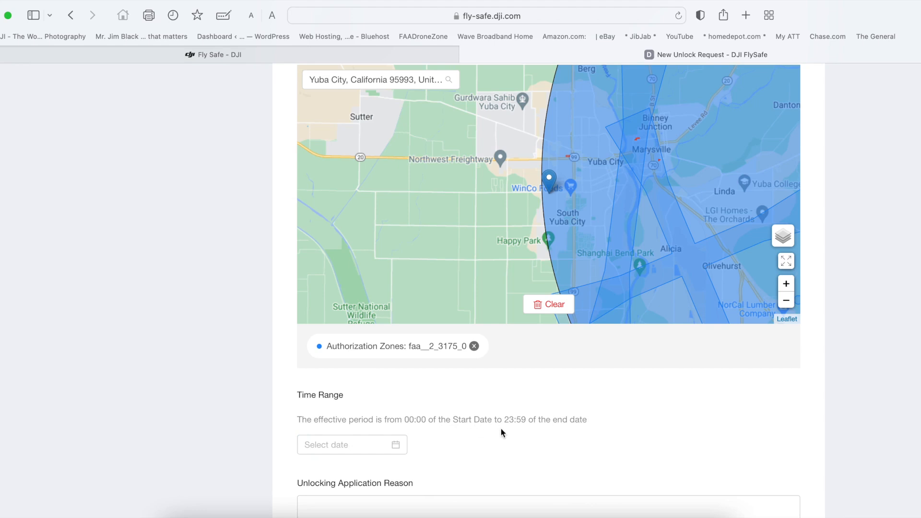
{"action": "mouse_move", "coordinate": [516, 433]}
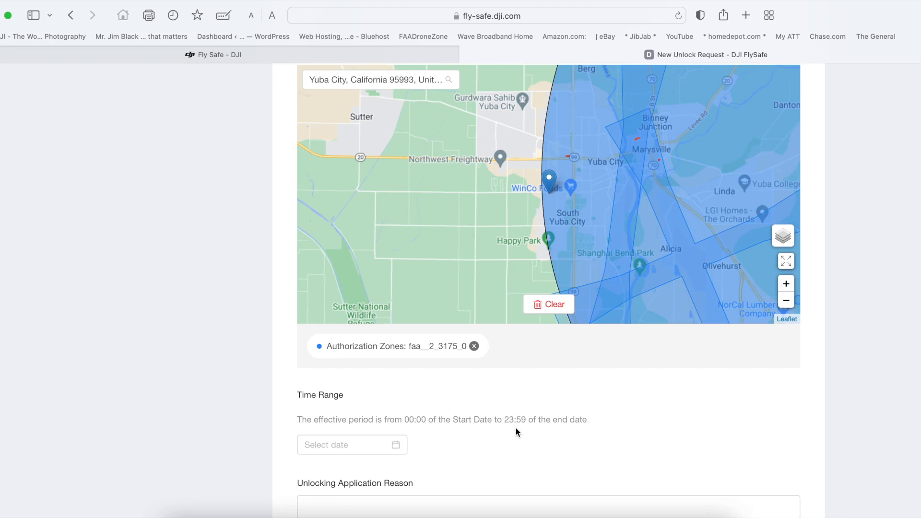
{"action": "mouse_move", "coordinate": [418, 462]}
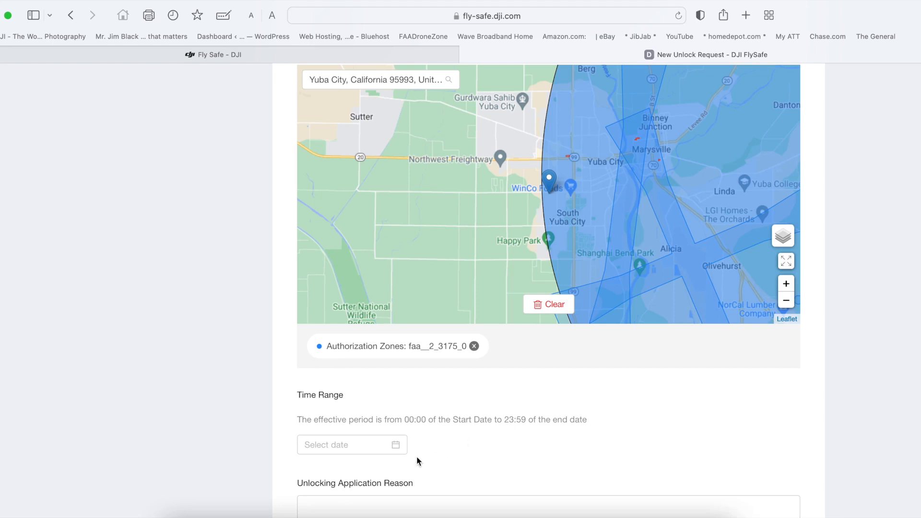
Set the time range to 2022-06-27 through 2022-06-29 in the calendar
{"action": "left_click", "coordinate": [352, 445]}
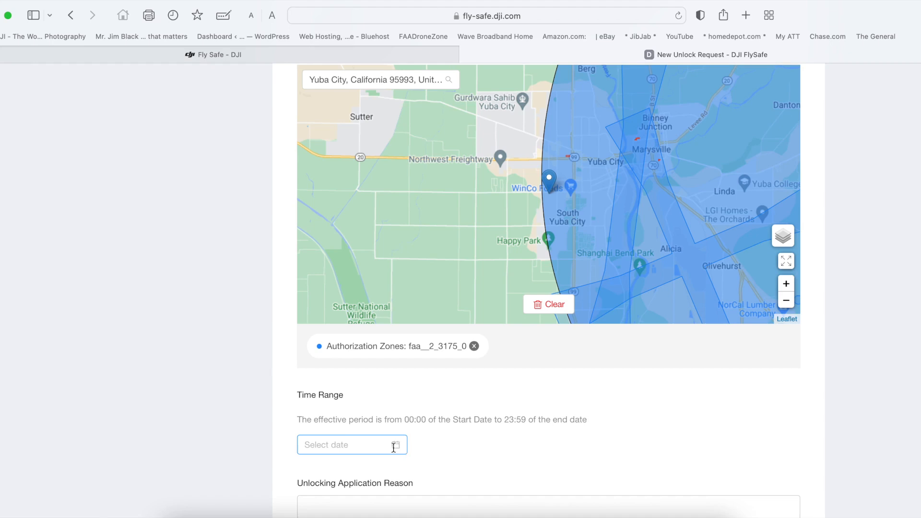
{"action": "left_click", "coordinate": [351, 445]}
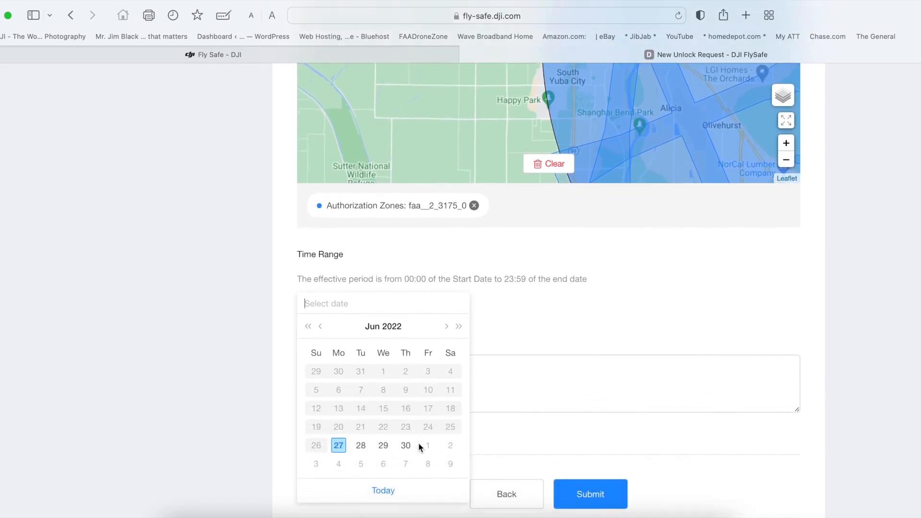
{"action": "scroll", "scroll_direction": "down", "scroll_amount": 3}
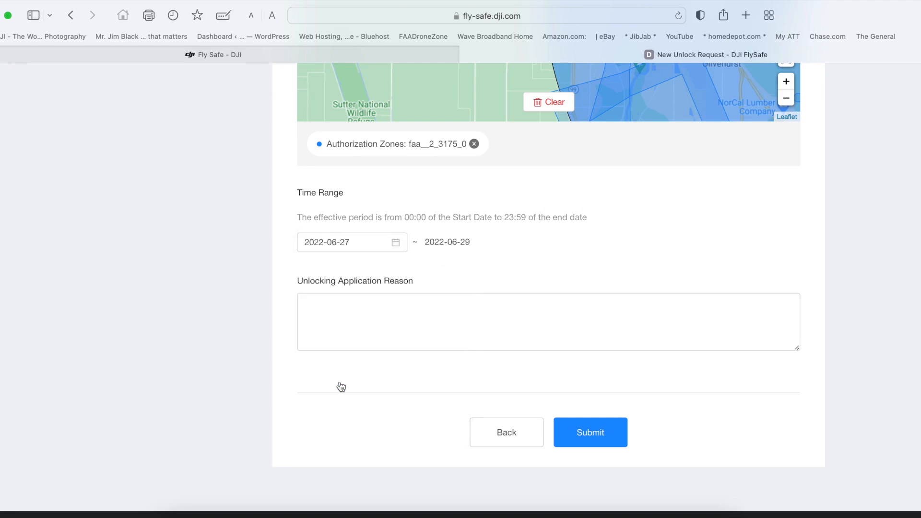
Enter 'Training' as the unlocking application reason and submit the request
{"action": "left_click", "coordinate": [349, 322]}
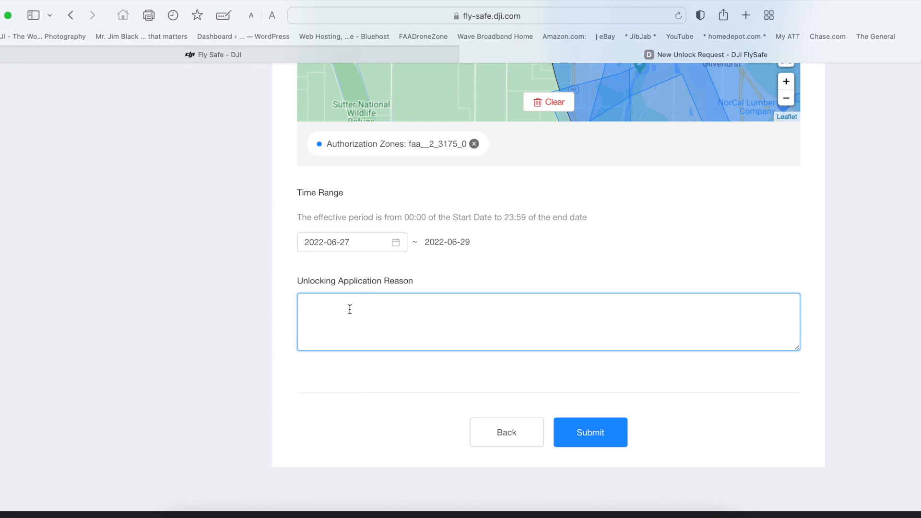
{"action": "type", "text": "Tr"}
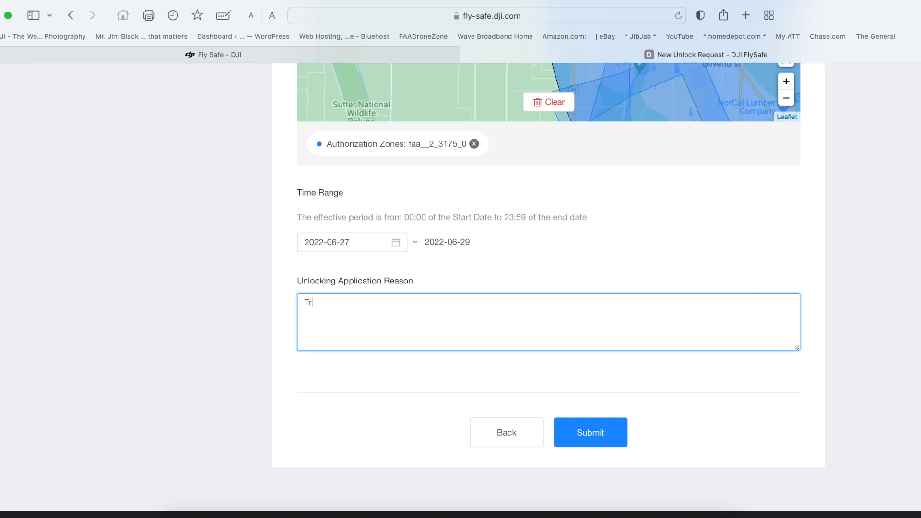
{"action": "type", "text": "a"}
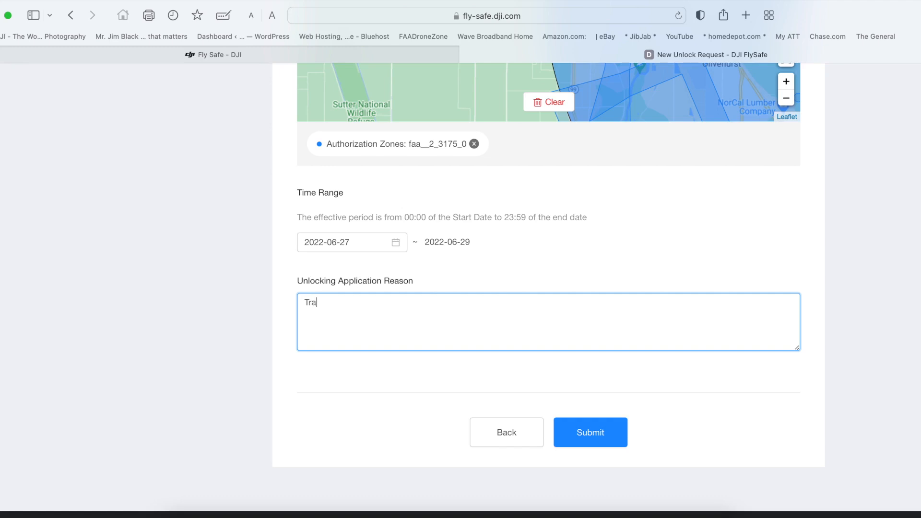
{"action": "type", "text": "in"}
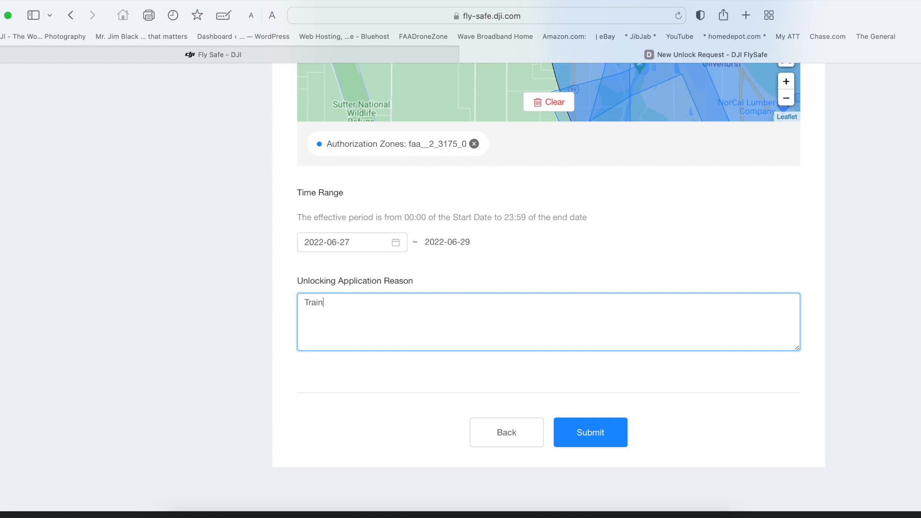
{"action": "type", "text": "ing"}
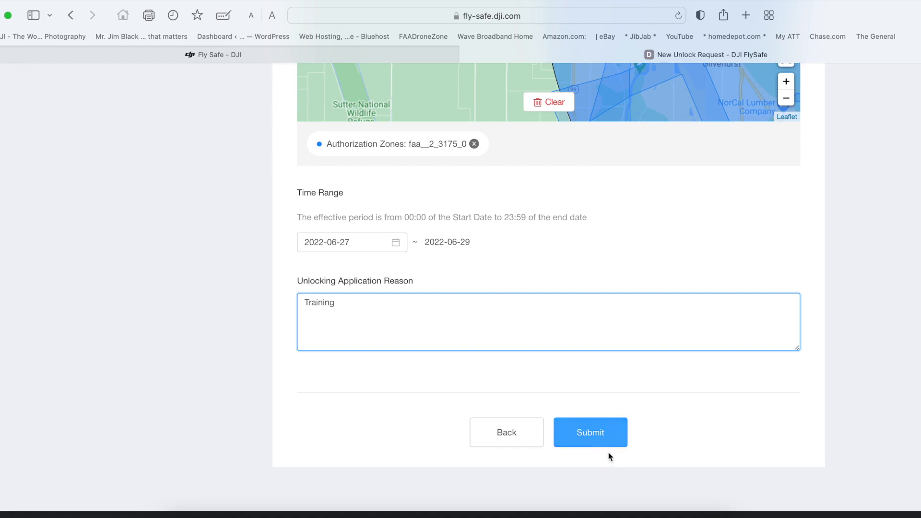
{"action": "left_click", "coordinate": [590, 432]}
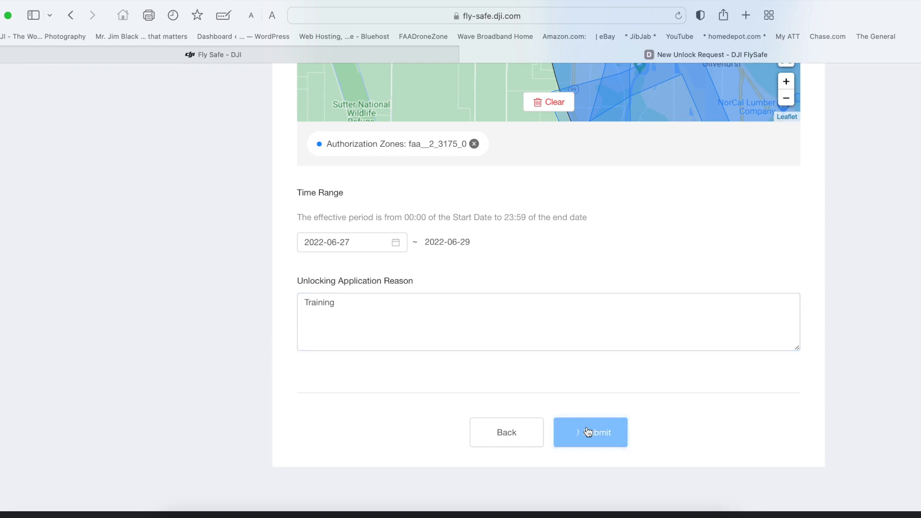
{"action": "left_click", "coordinate": [591, 431]}
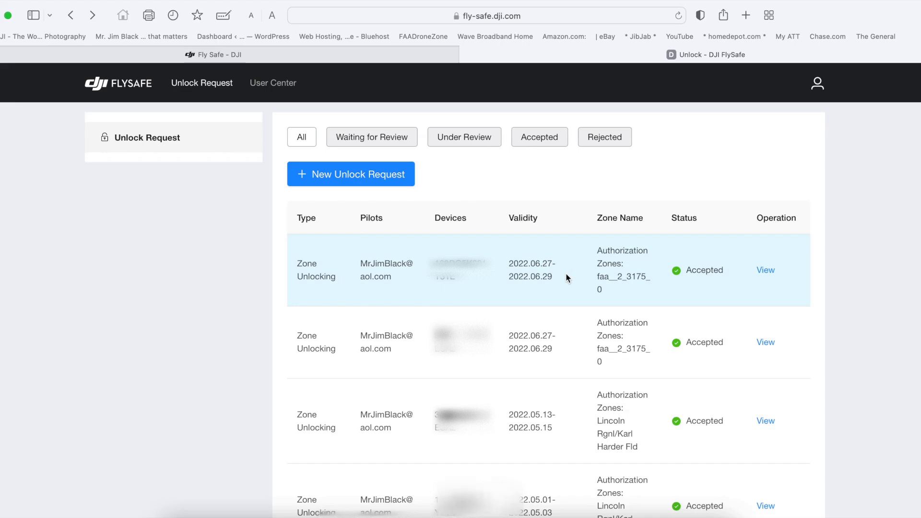
Review the newest accepted request's full details, then return to the Unlock Request list
{"action": "left_click", "coordinate": [766, 271]}
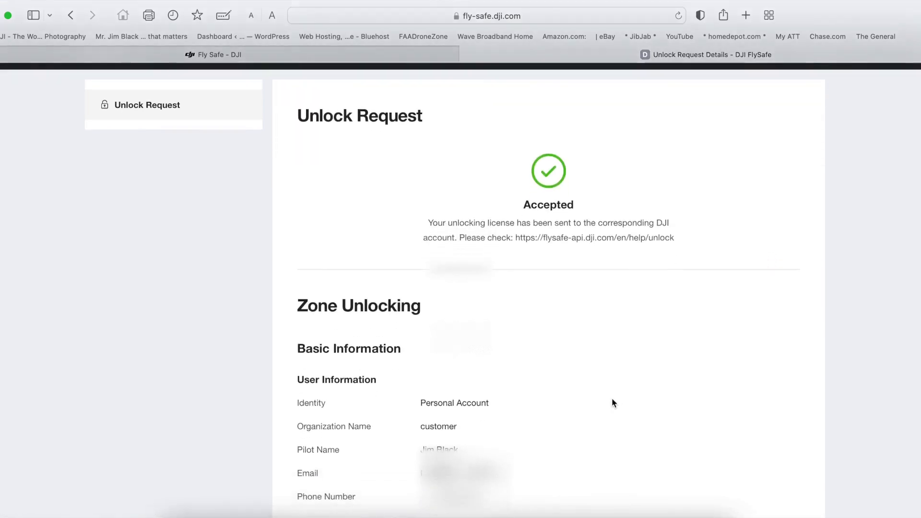
{"action": "scroll", "scroll_direction": "down", "scroll_amount": 3}
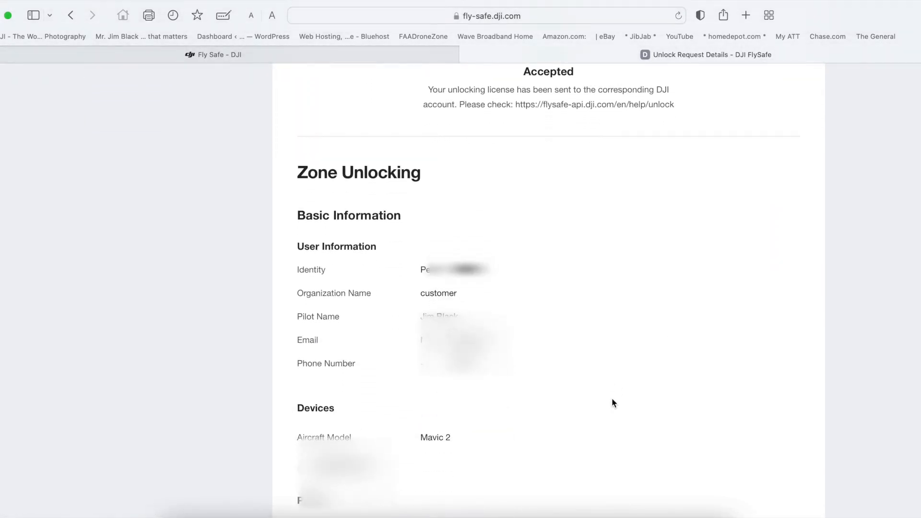
{"action": "scroll", "scroll_direction": "down", "scroll_amount": 3}
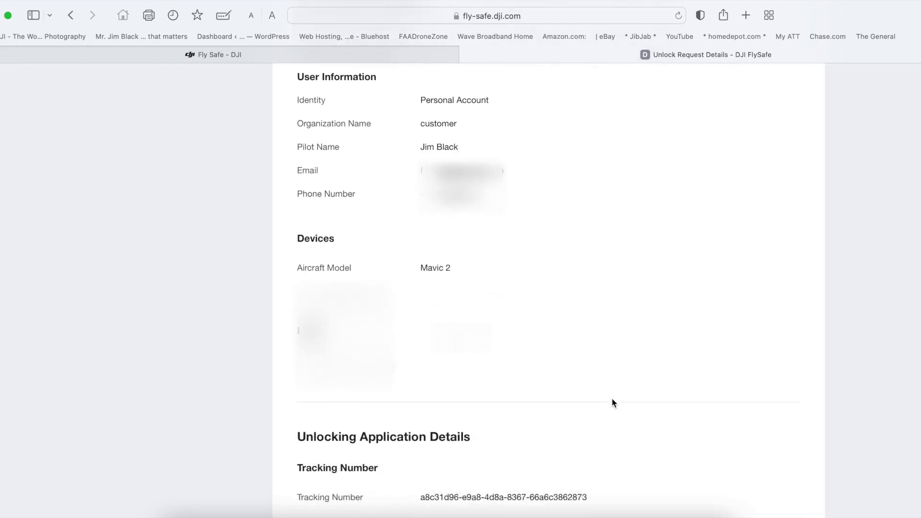
{"action": "scroll", "scroll_direction": "down", "scroll_amount": 3}
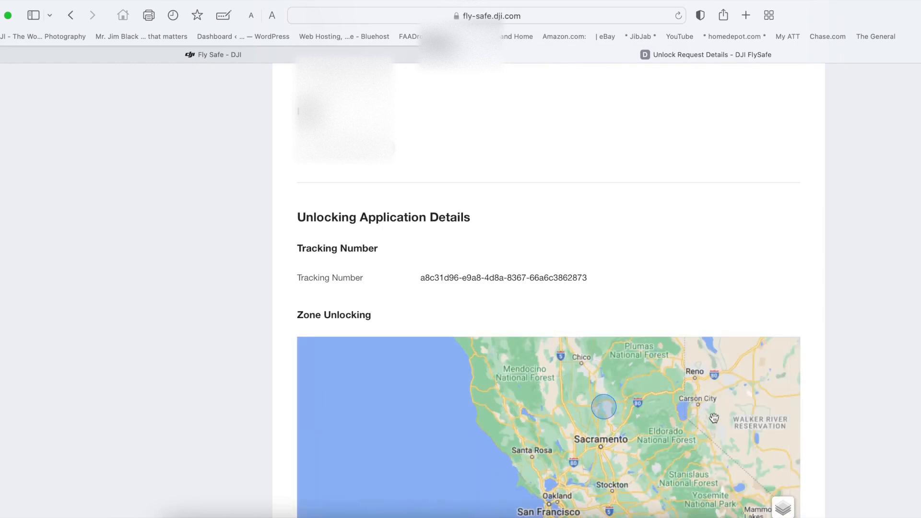
{"action": "scroll", "scroll_direction": "down", "scroll_amount": 3}
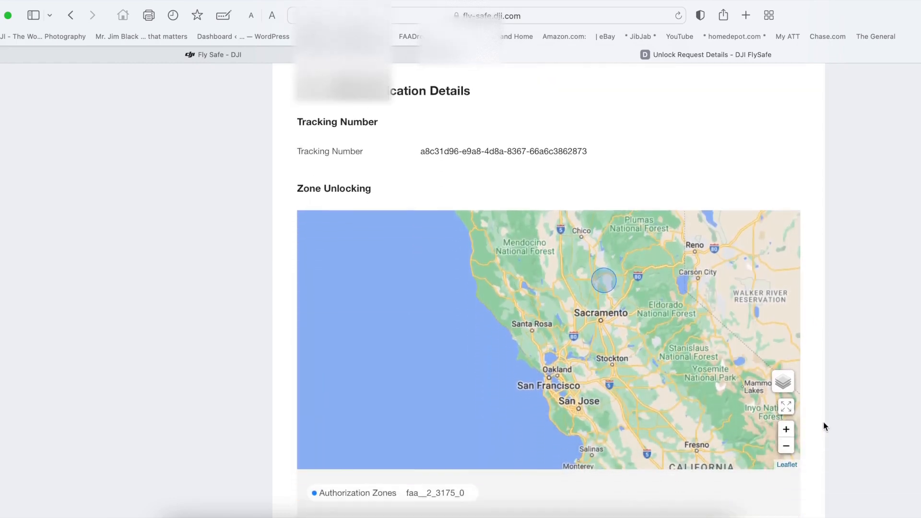
{"action": "scroll", "scroll_direction": "down", "scroll_amount": 3}
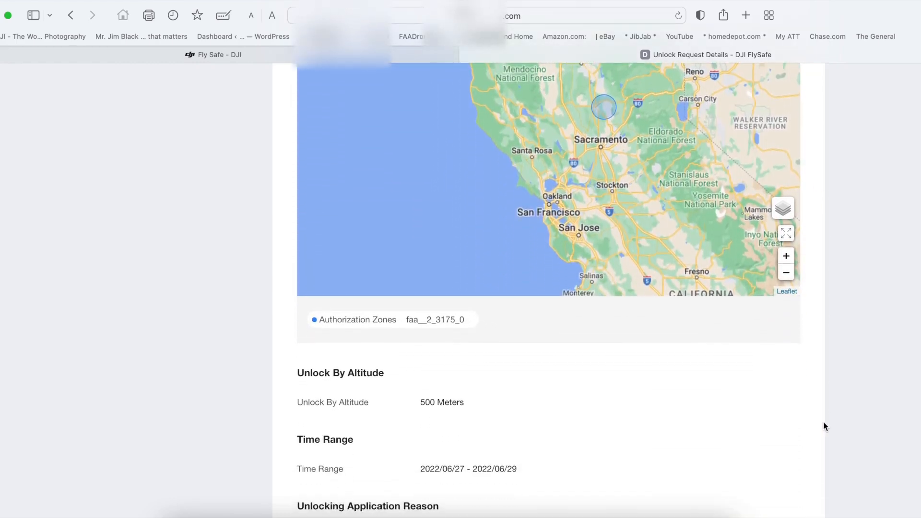
{"action": "scroll", "scroll_direction": "down", "scroll_amount": 3}
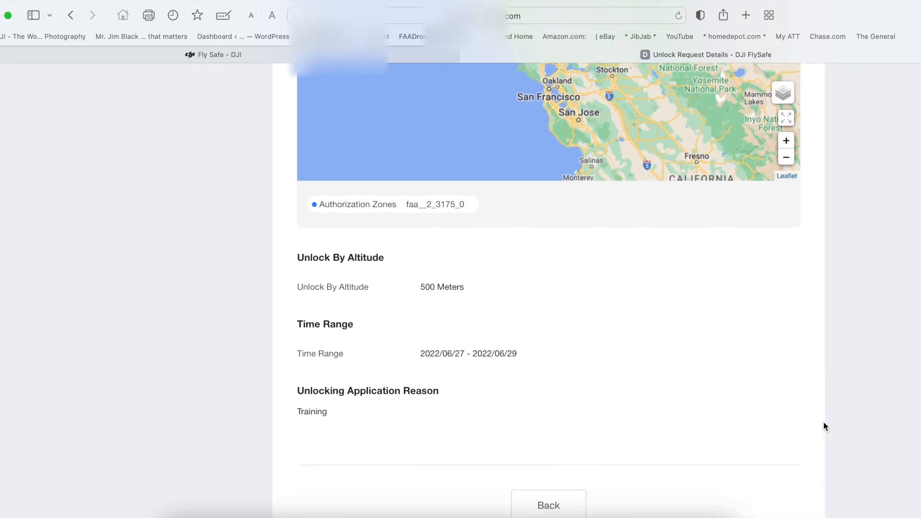
{"action": "scroll", "scroll_direction": "down", "scroll_amount": 3}
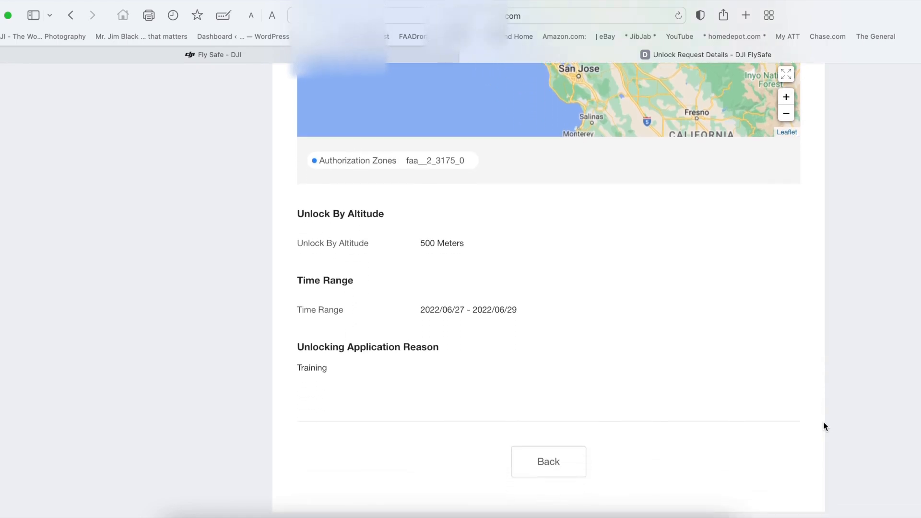
{"action": "scroll", "scroll_direction": "down", "scroll_amount": 3}
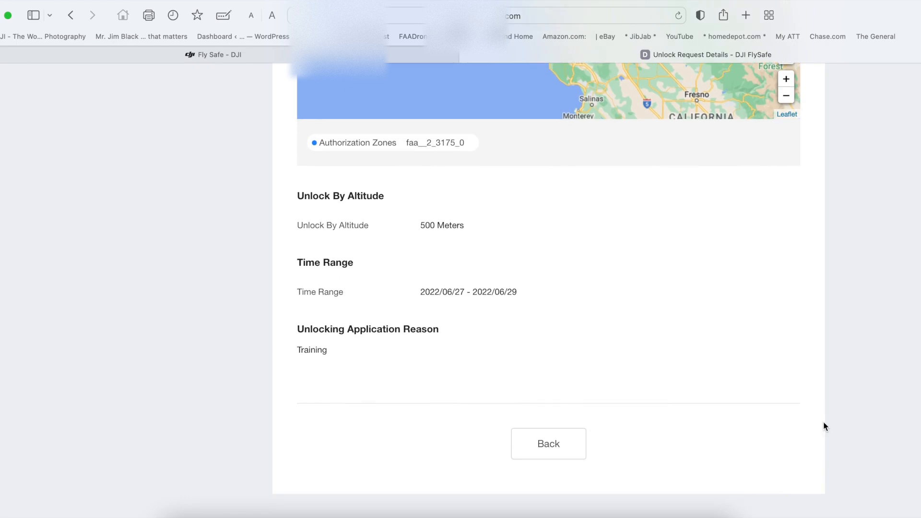
{"action": "scroll", "scroll_direction": "down", "scroll_amount": 3}
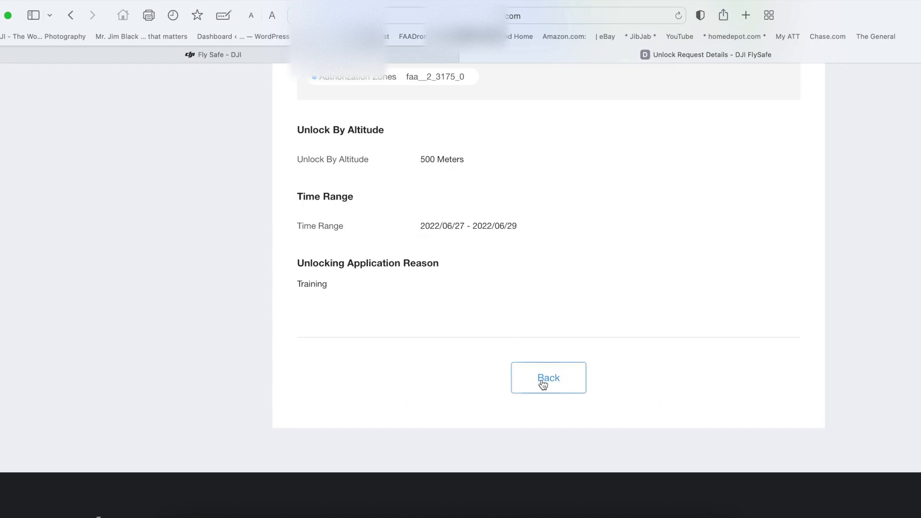
{"action": "left_click", "coordinate": [548, 378]}
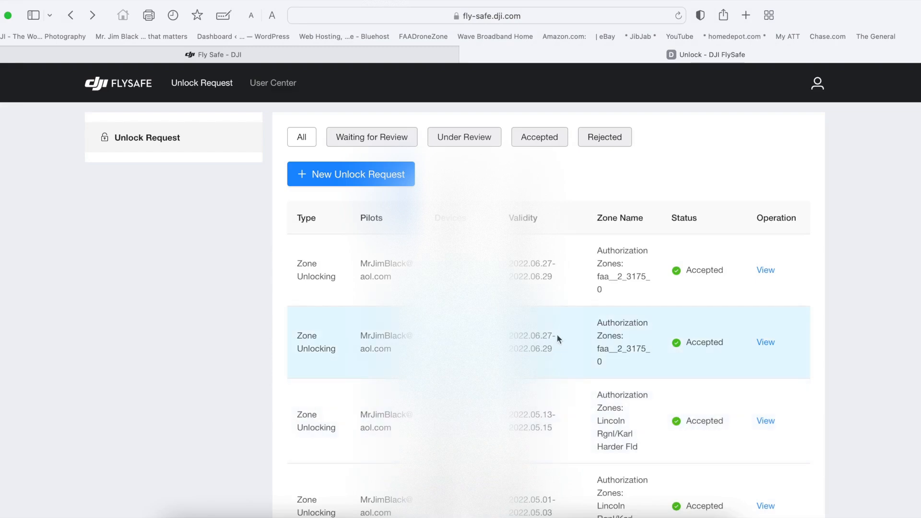
{"action": "mouse_move", "coordinate": [47, 112]}
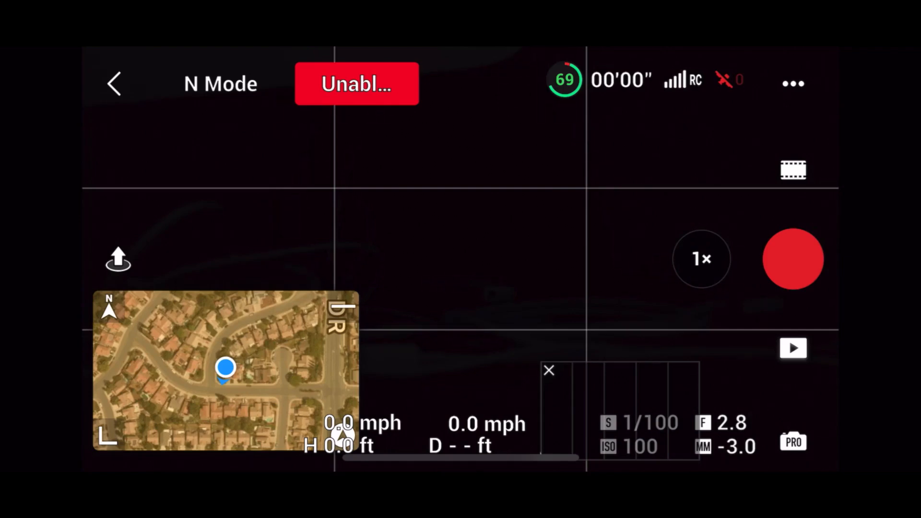
Import the faa__2_3175_0 license to the aircraft via Safety > Unlock GEO Zone, then return
{"action": "left_click", "coordinate": [792, 83]}
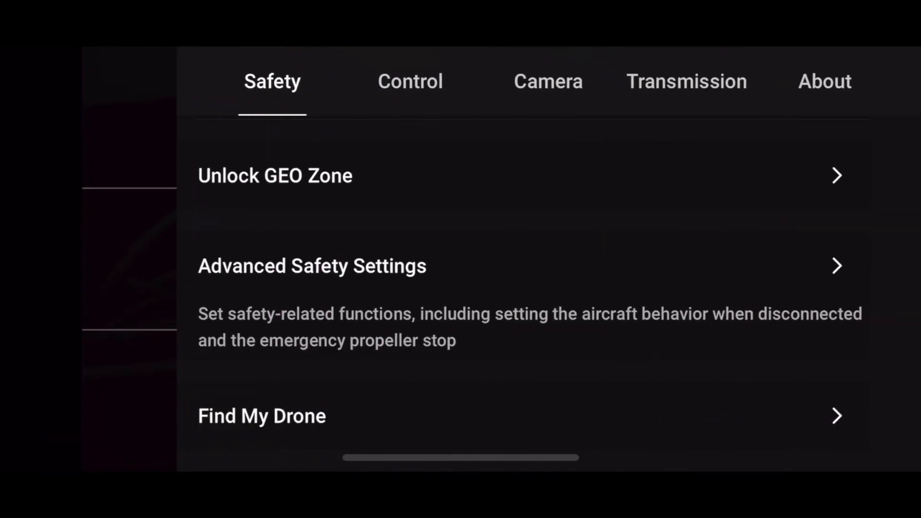
{"action": "left_click", "coordinate": [275, 174]}
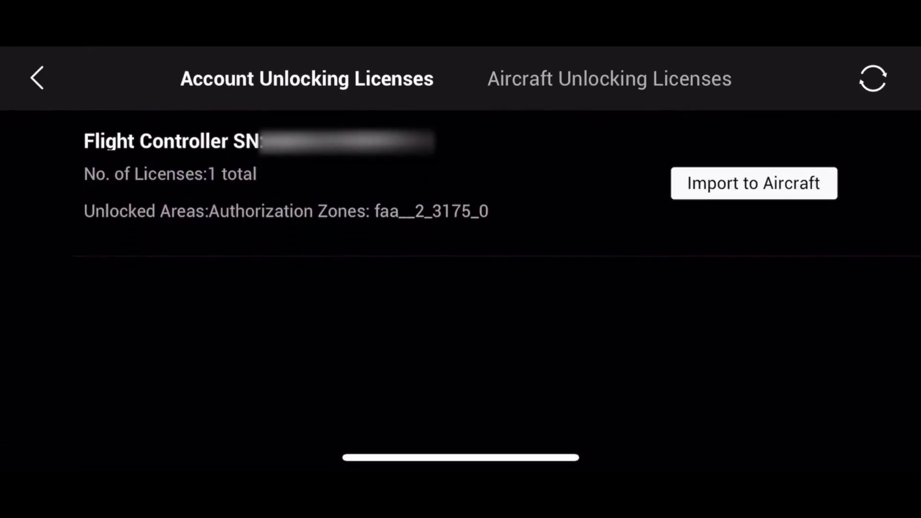
{"action": "left_click", "coordinate": [754, 183]}
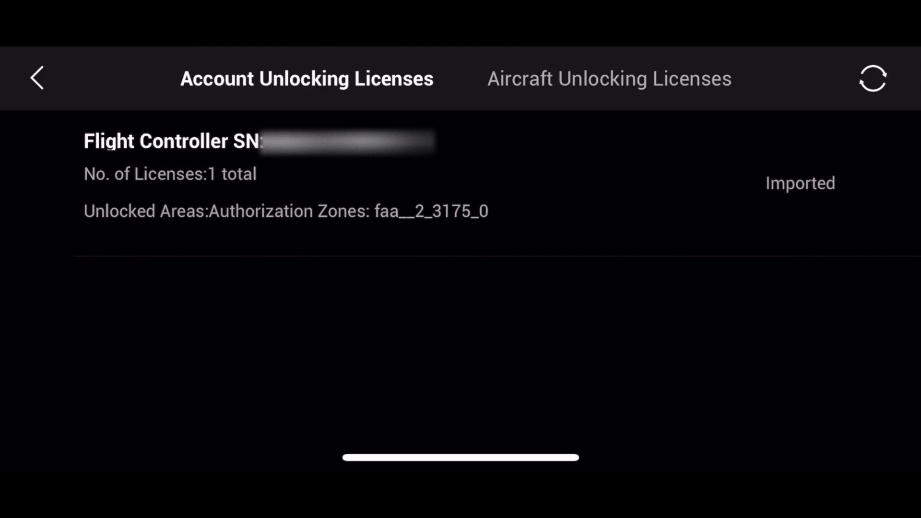
{"action": "left_click", "coordinate": [38, 79]}
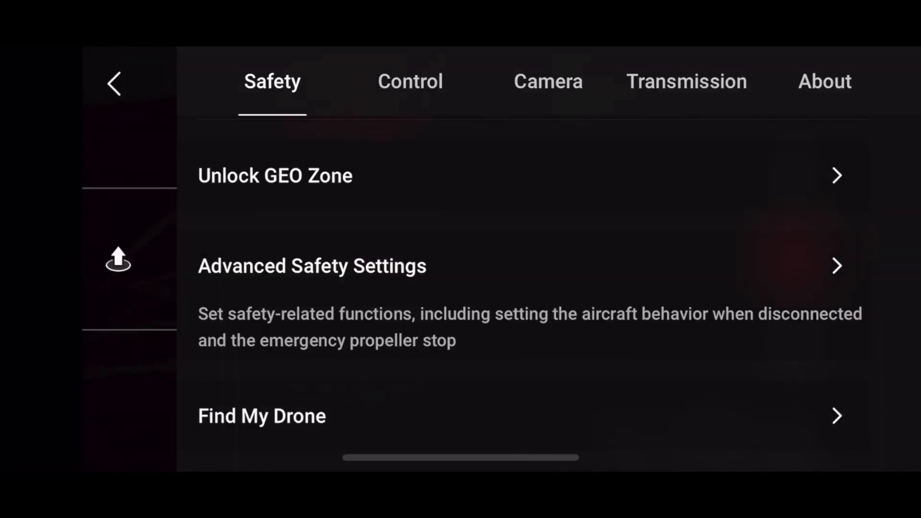